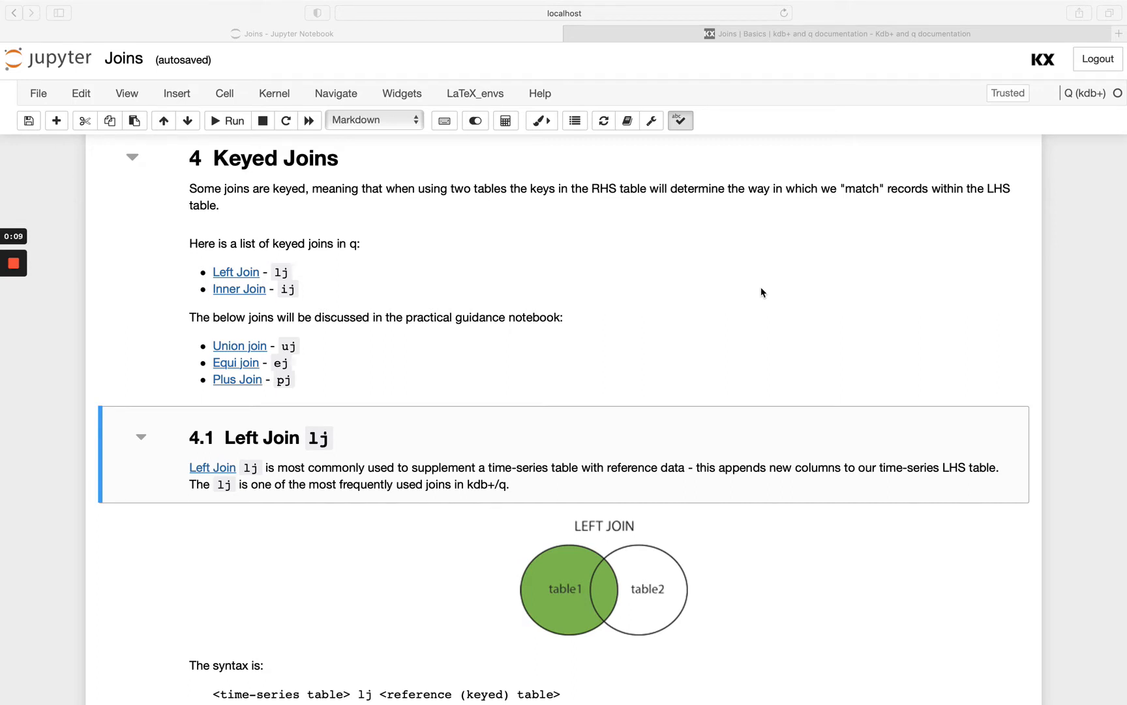
pyautogui.moveTo(300, 340)
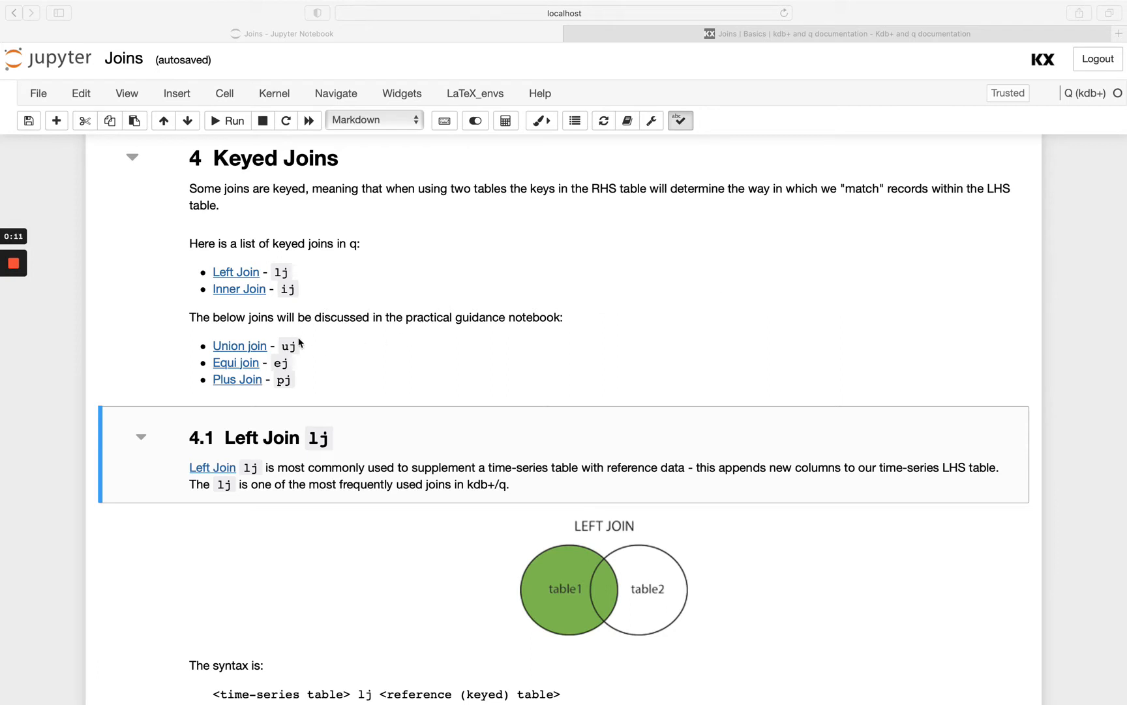
pyautogui.moveTo(348, 371)
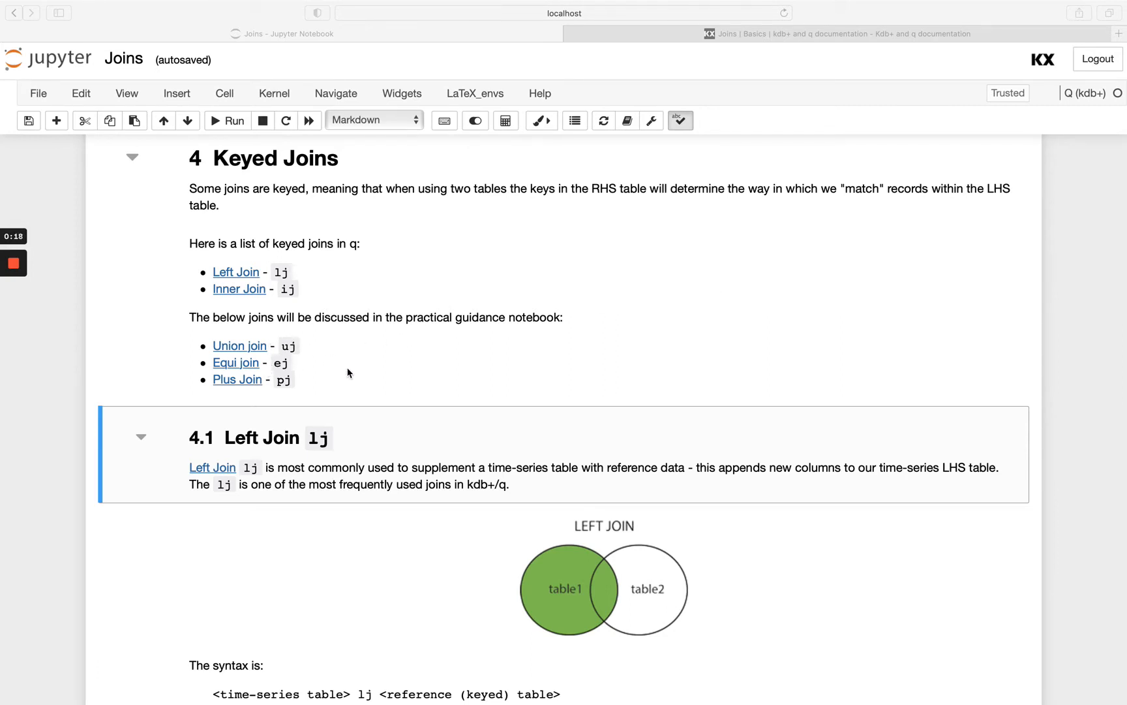
# Run the cells building the five-row trade table and the reference table keyed on sym
pyautogui.scroll(-3)
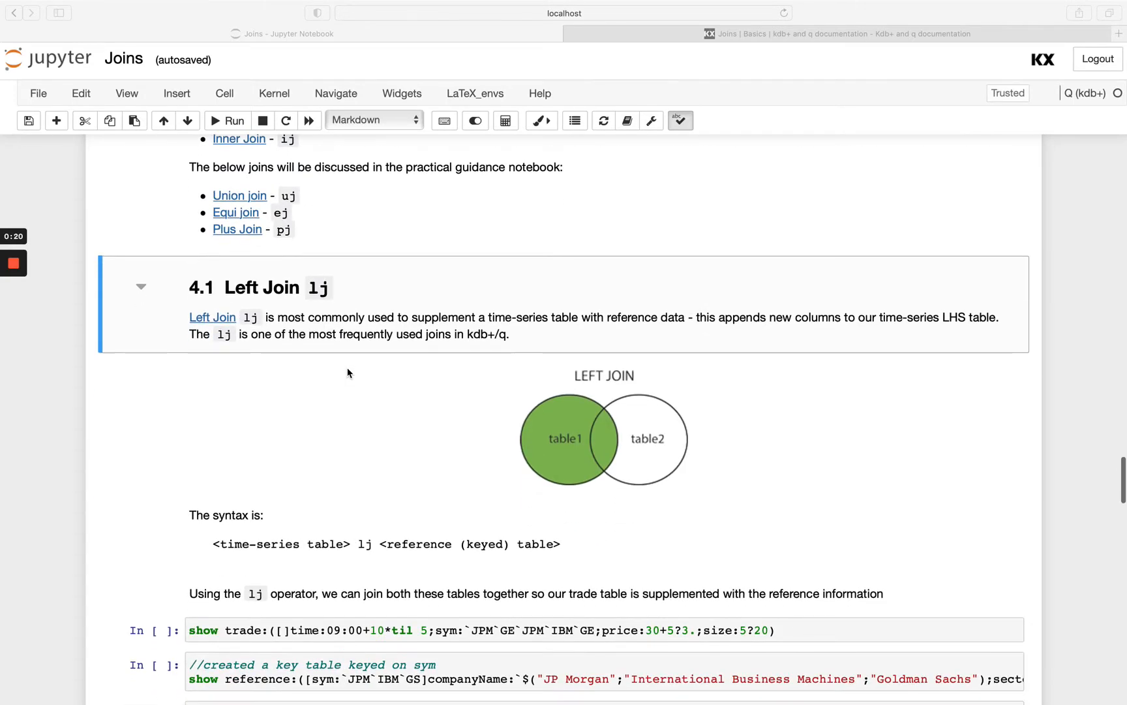
pyautogui.scroll(-3)
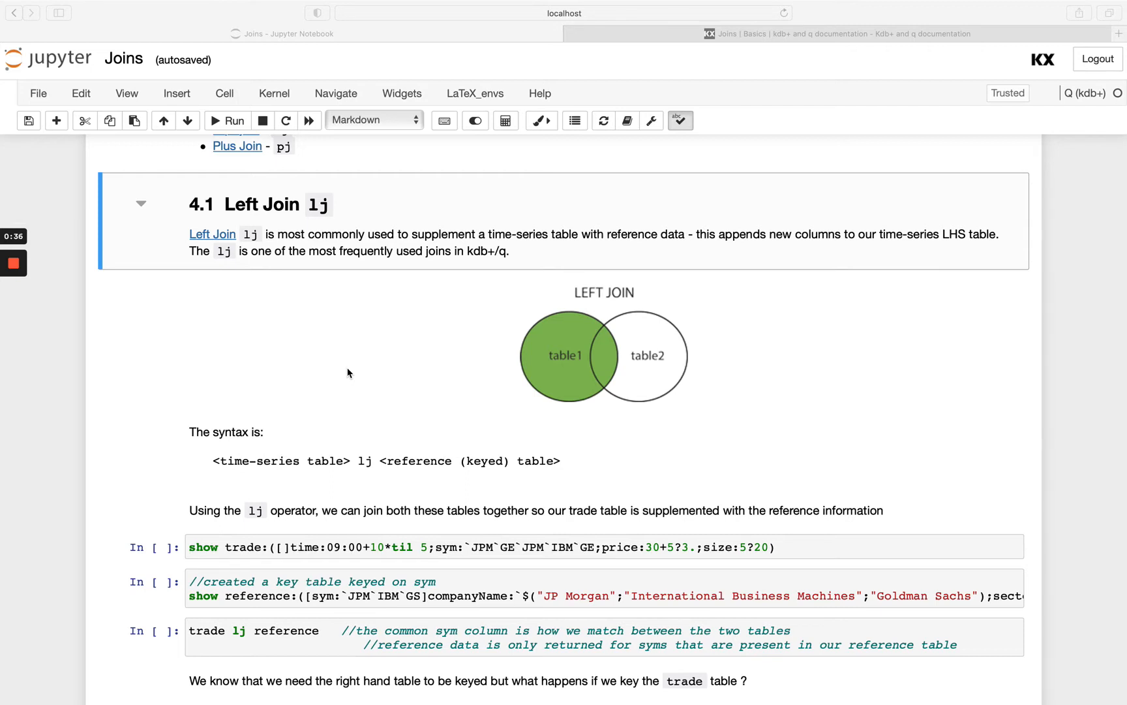
pyautogui.moveTo(295, 475)
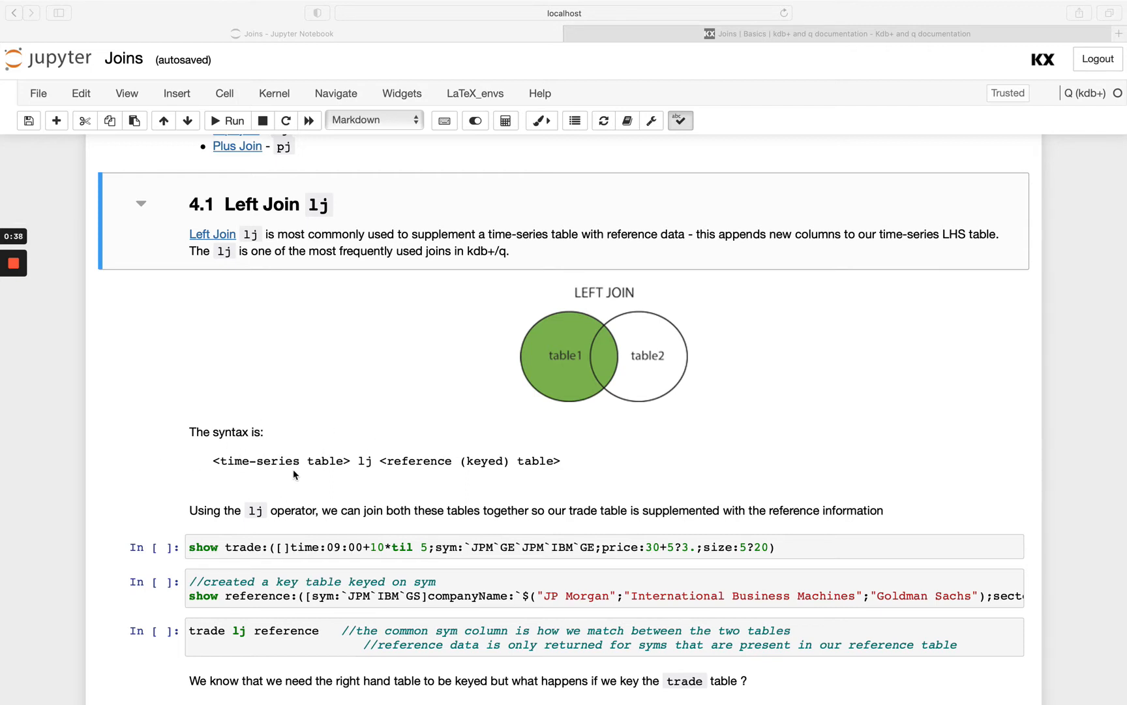
pyautogui.moveTo(366, 462)
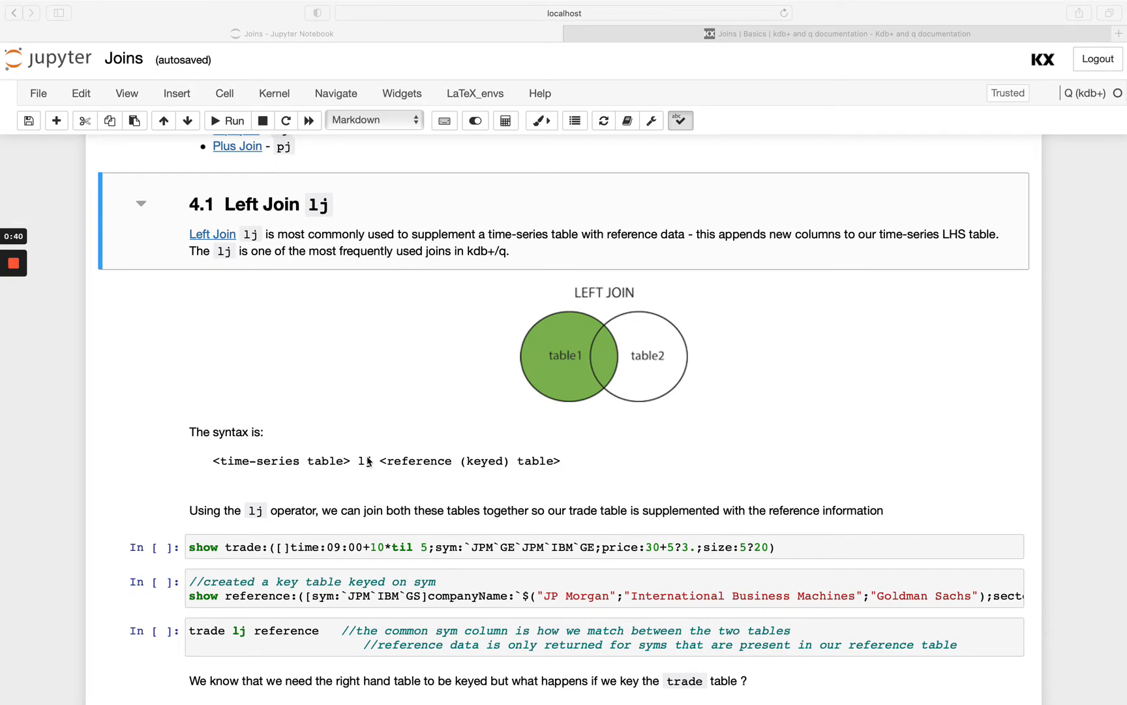
pyautogui.moveTo(394, 467)
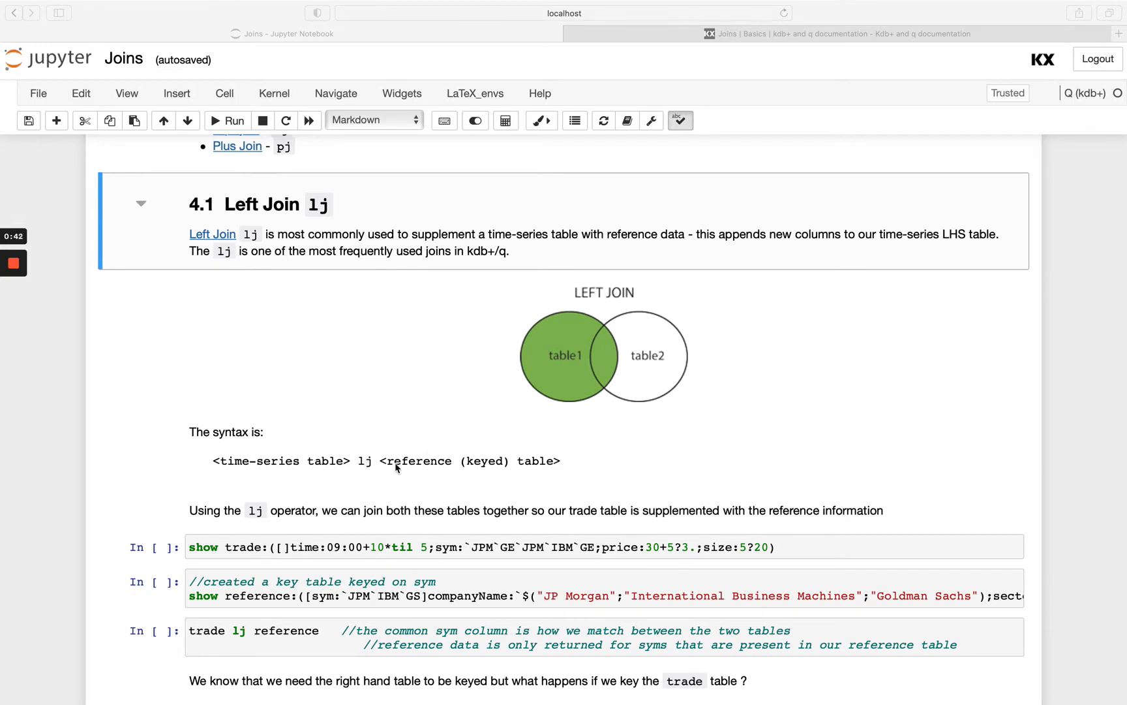
pyautogui.moveTo(589, 422)
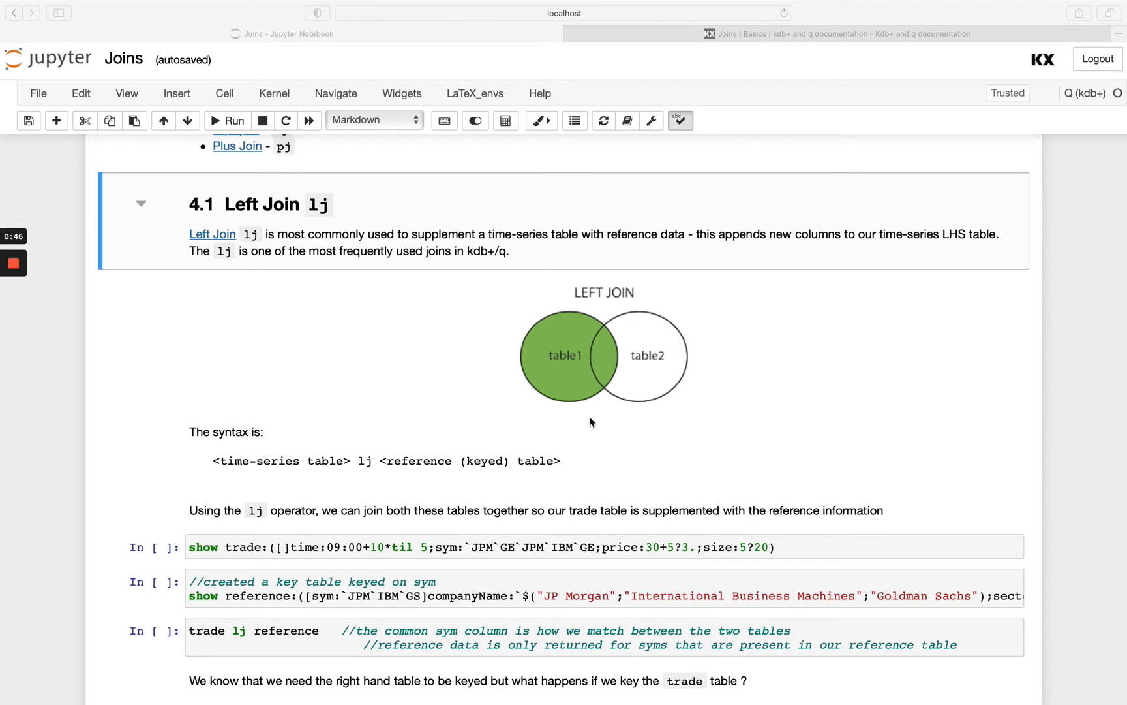
pyautogui.moveTo(365, 431)
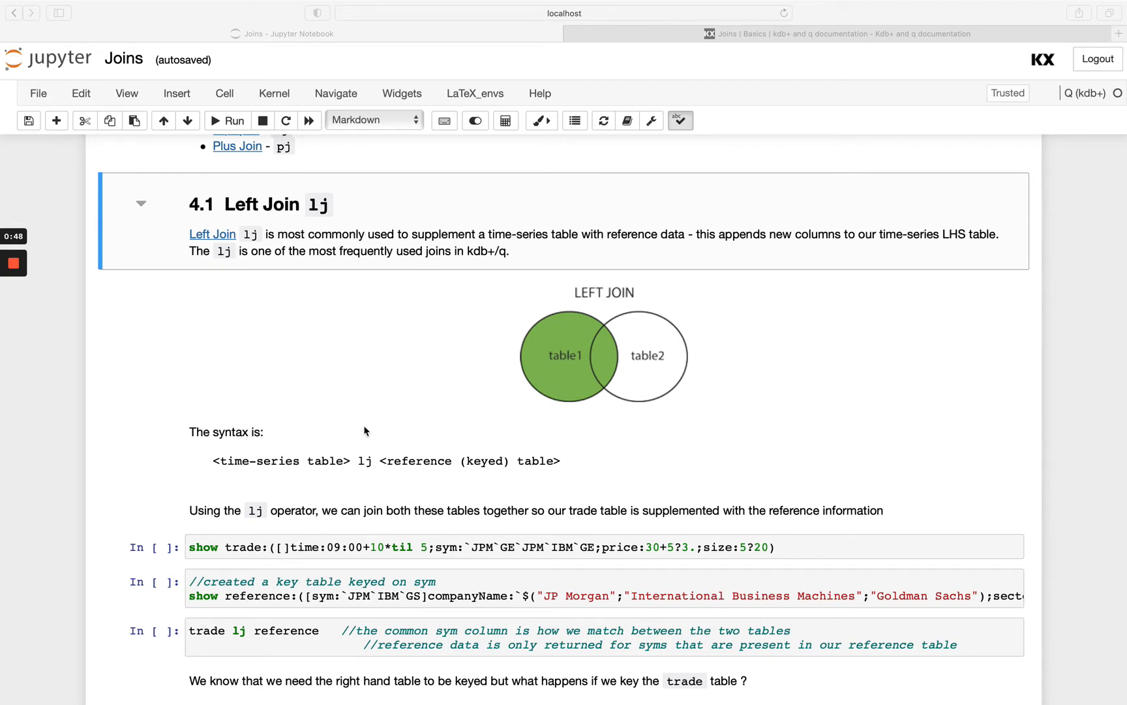
pyautogui.moveTo(372, 383)
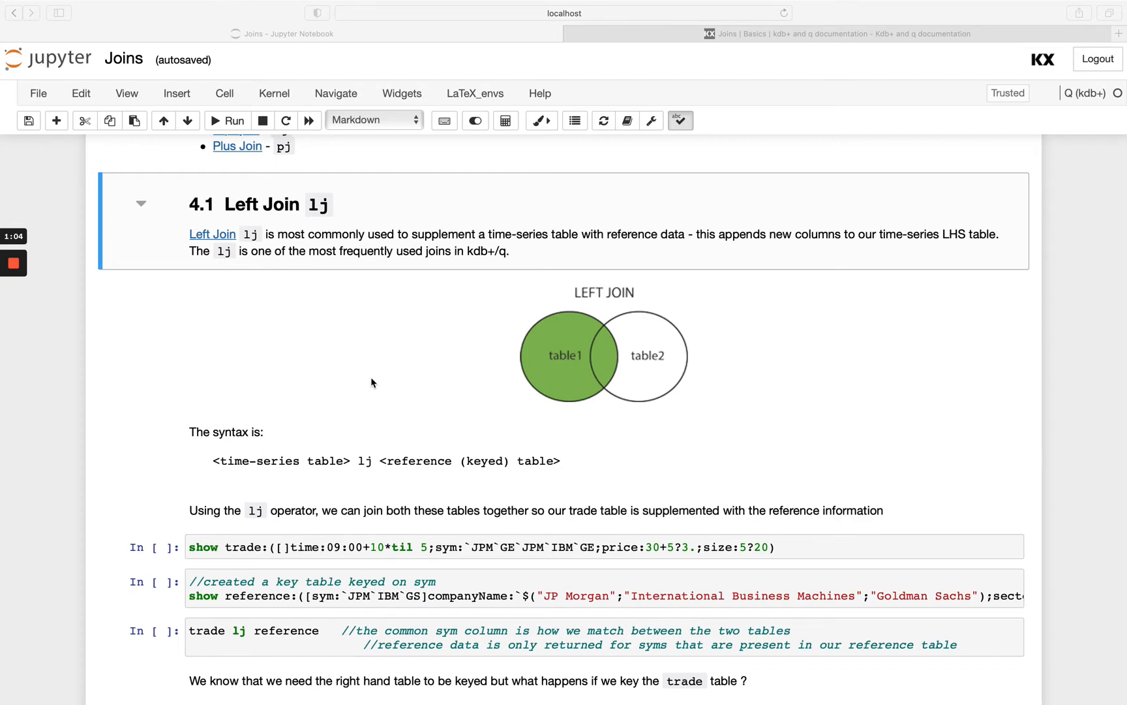
pyautogui.scroll(-3)
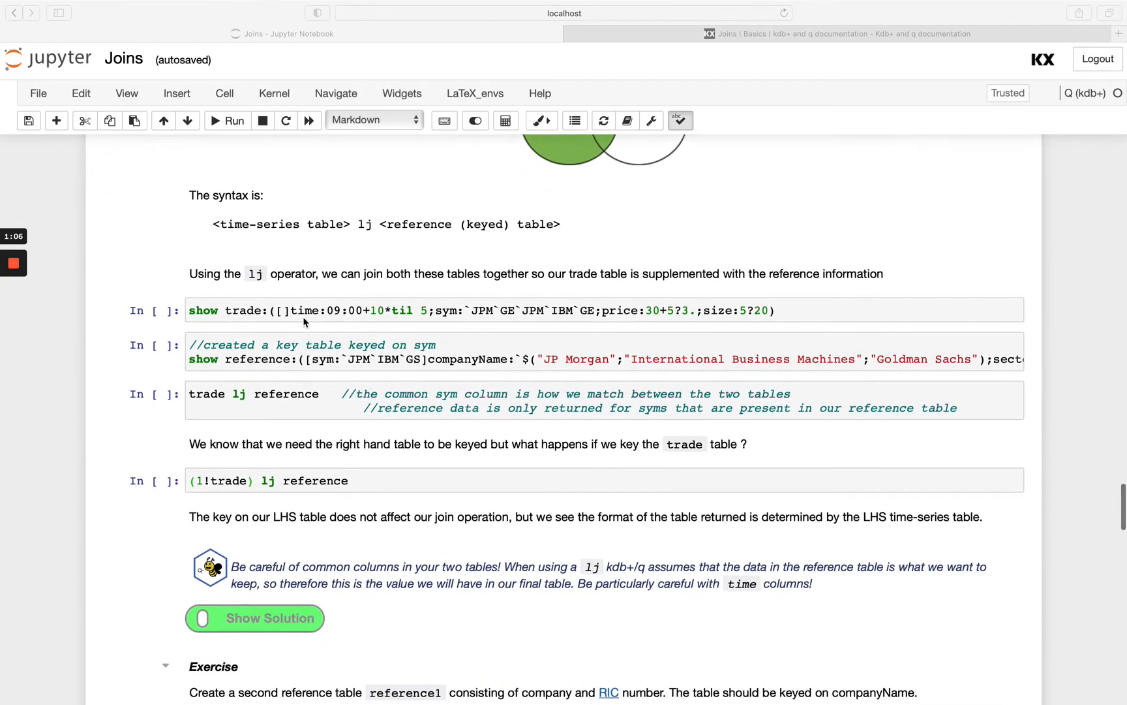
pyautogui.click(232, 119)
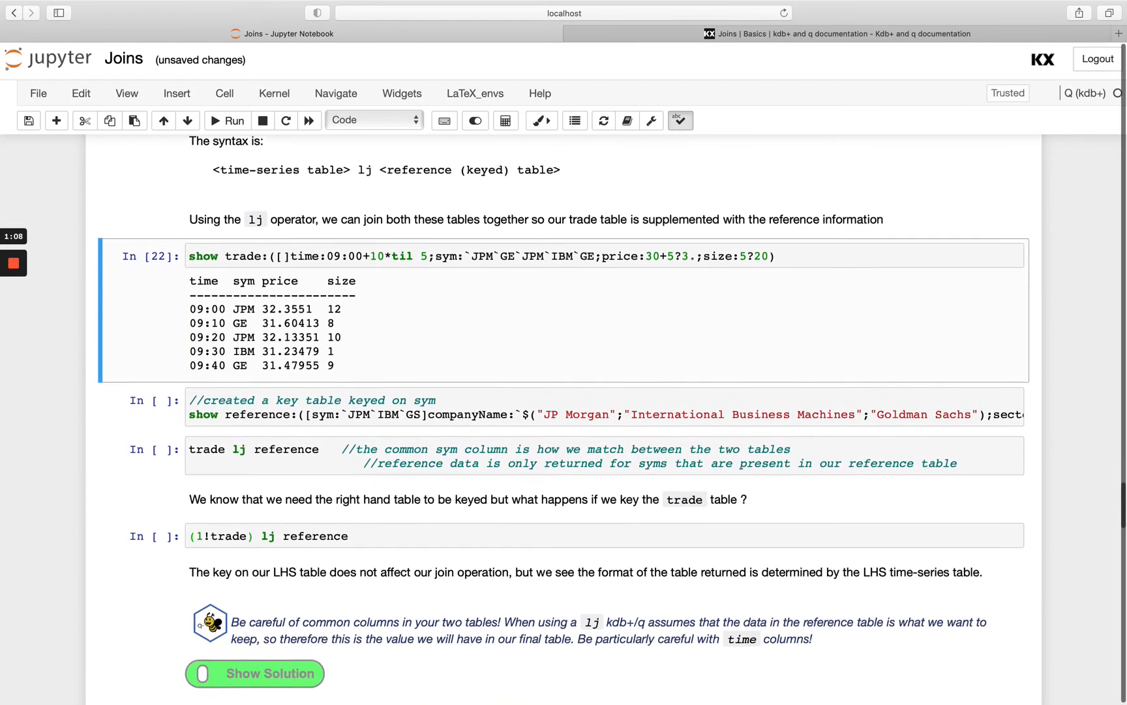
pyautogui.scroll(-3)
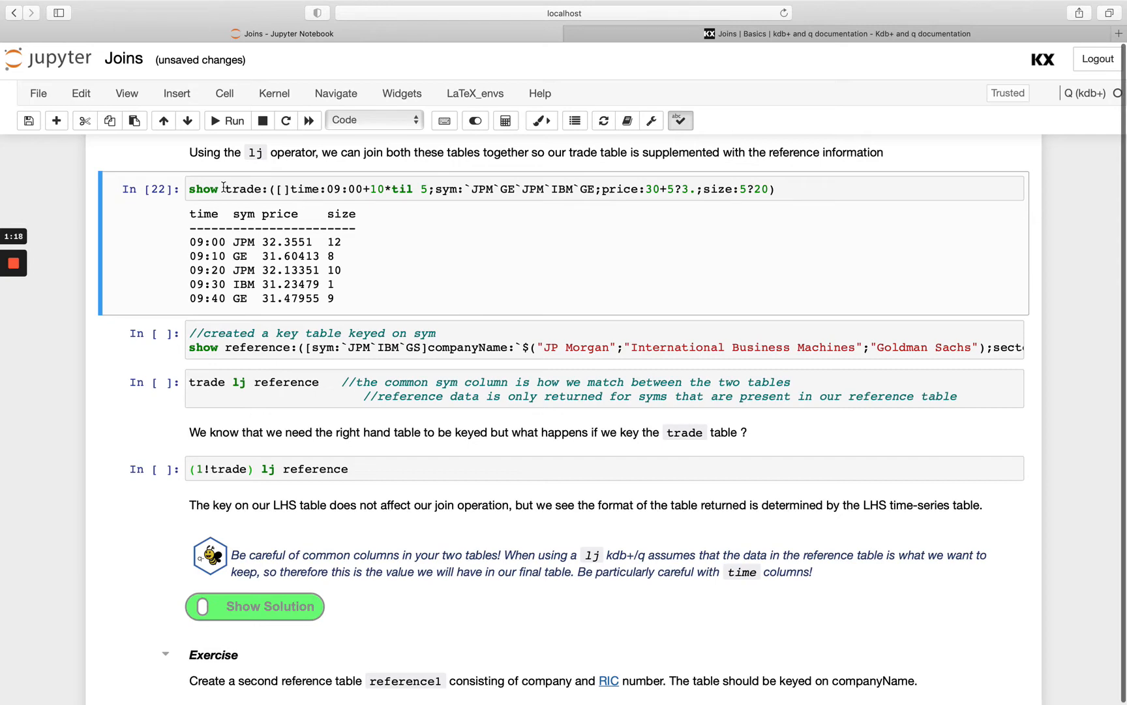
pyautogui.click(231, 120)
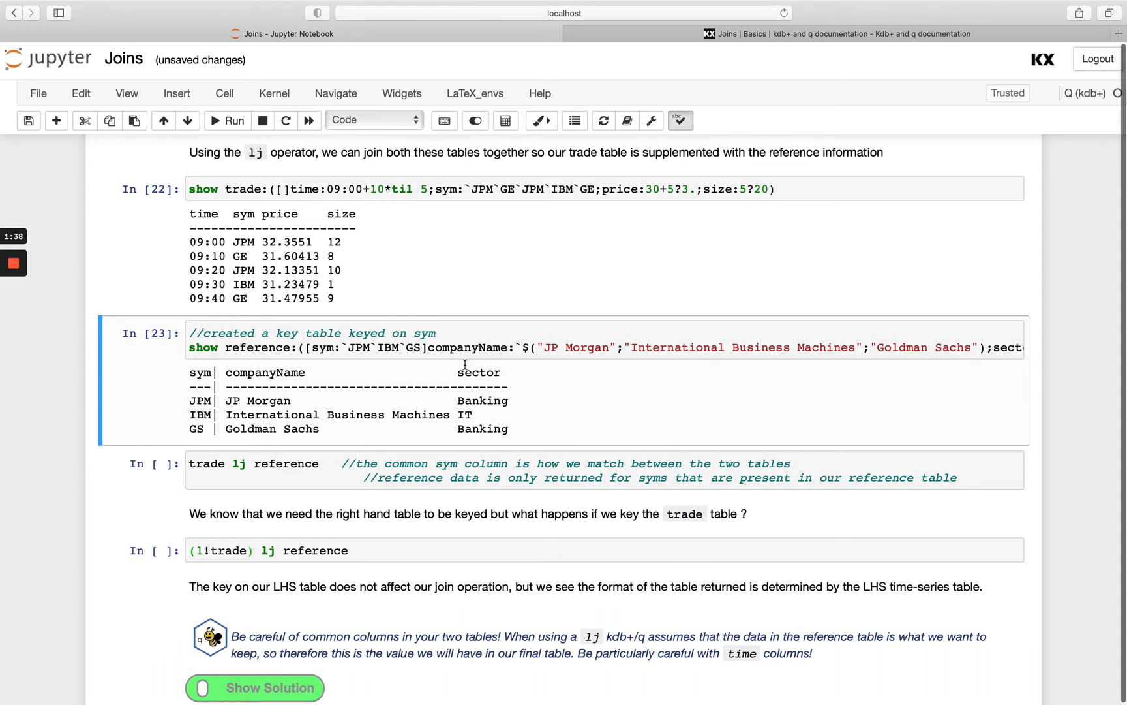
pyautogui.moveTo(356, 381)
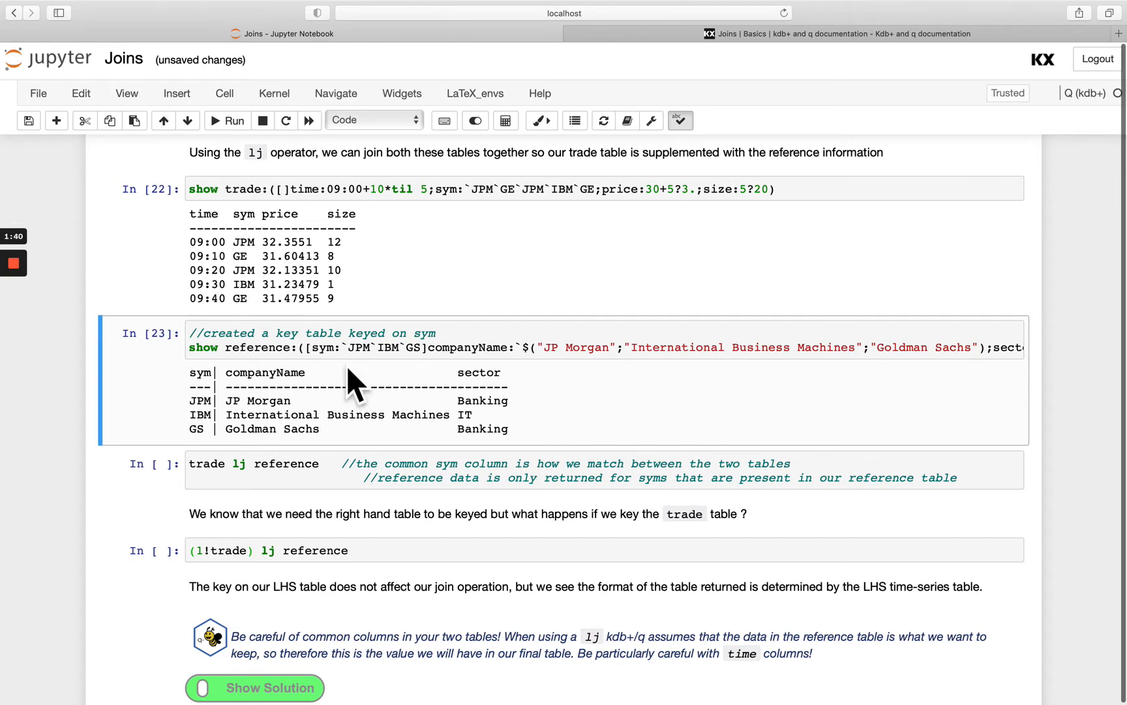
pyautogui.moveTo(270, 179)
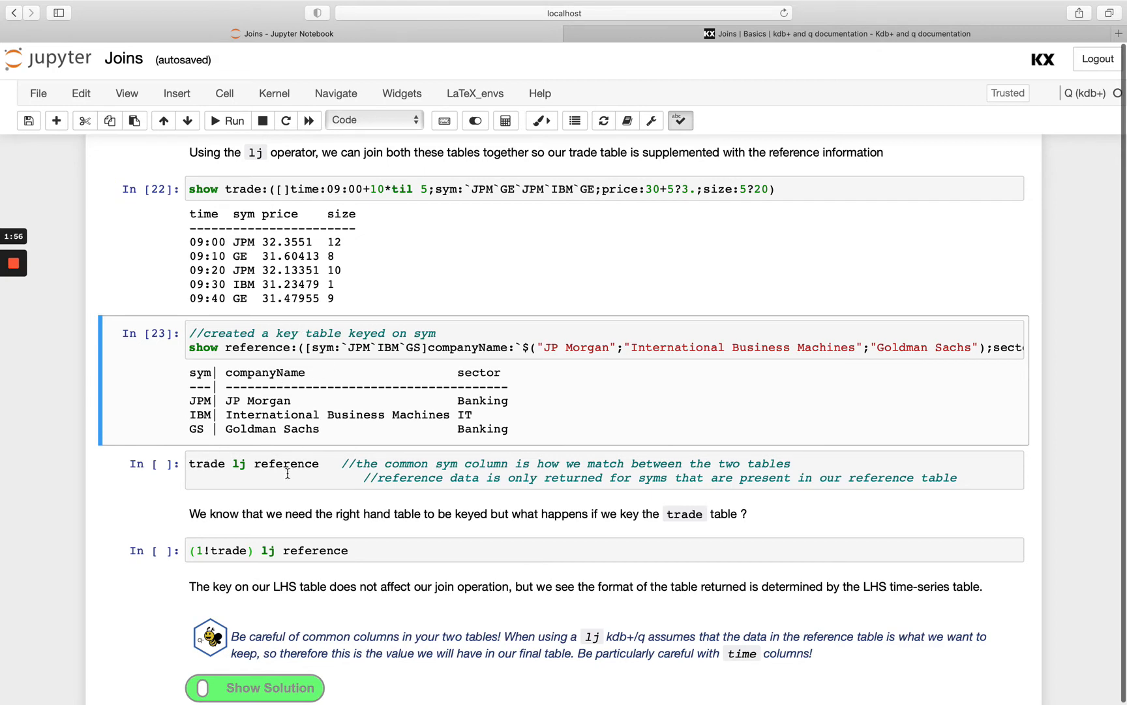
# Run 'trade lj reference' so JPM and IBM rows gain company name and sector, GE left blank
pyautogui.click(323, 463)
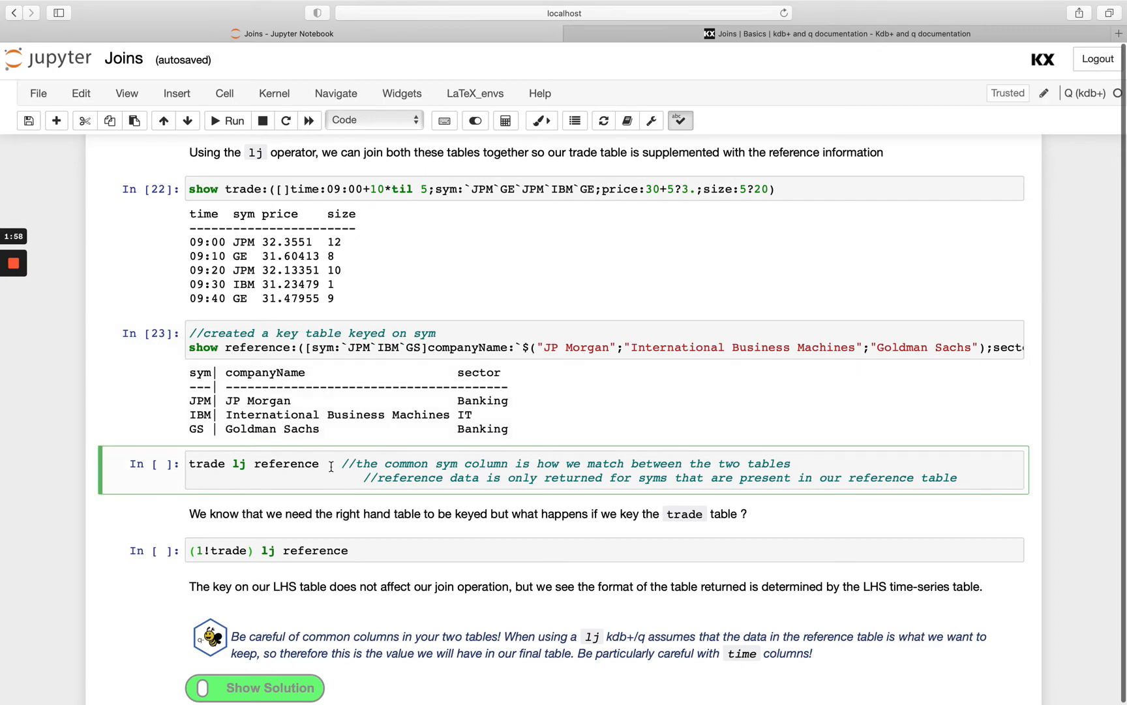
pyautogui.click(231, 120)
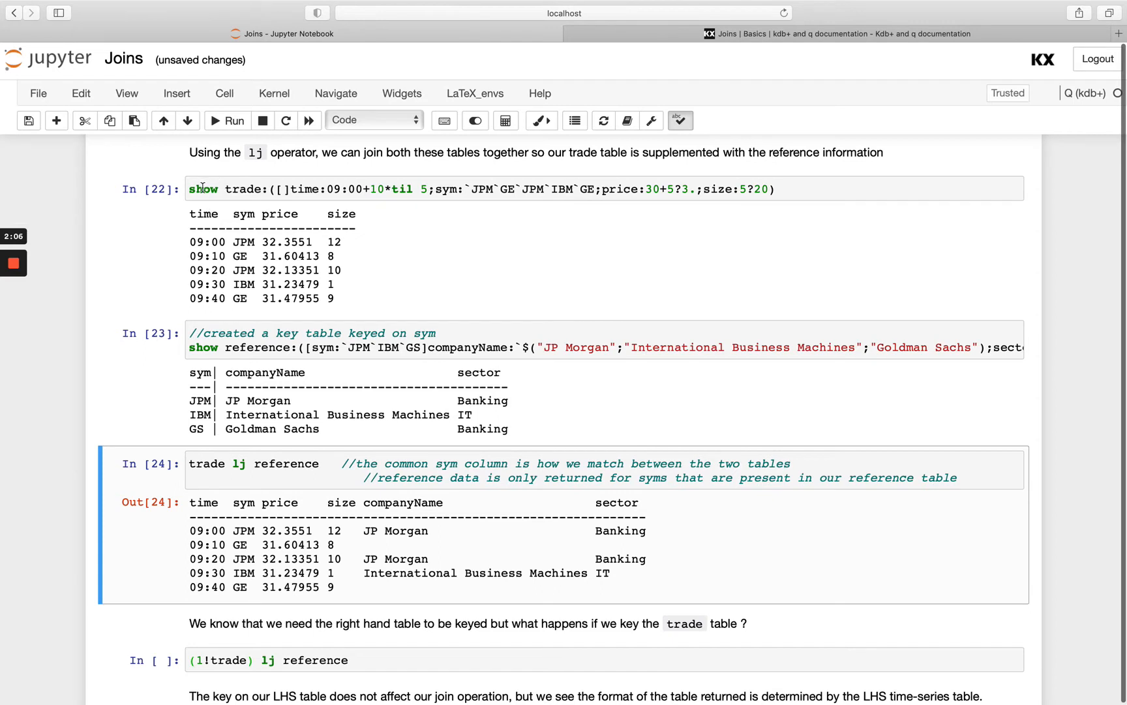
pyautogui.moveTo(332, 580)
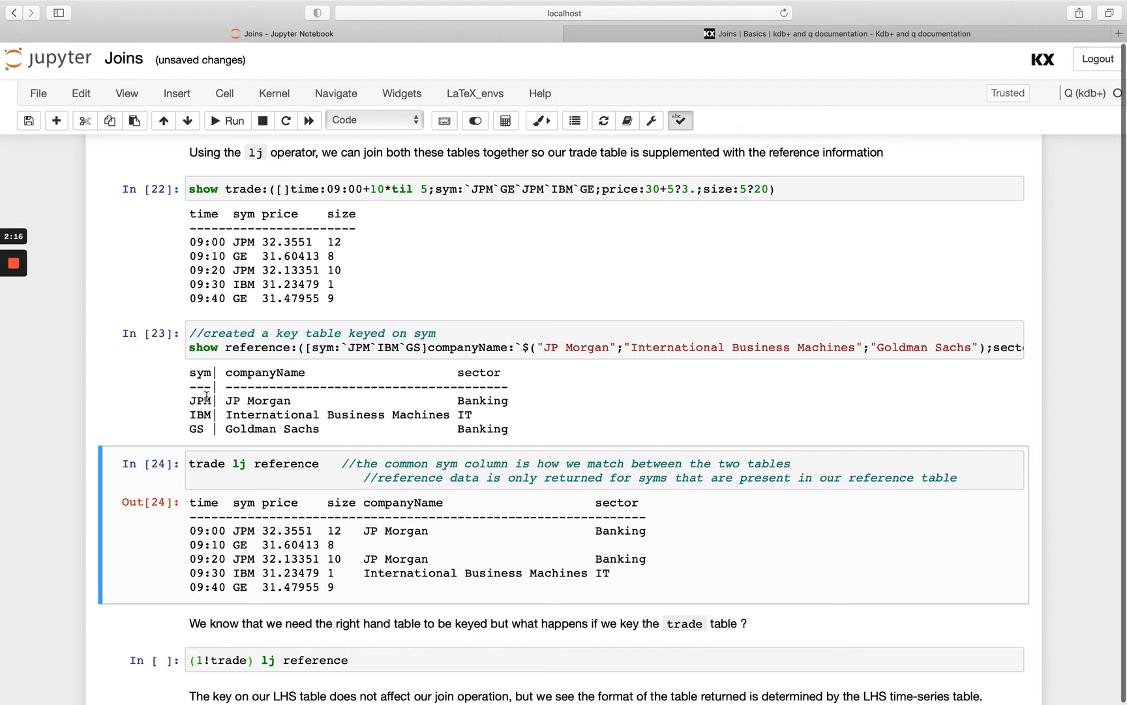
pyautogui.moveTo(485, 410)
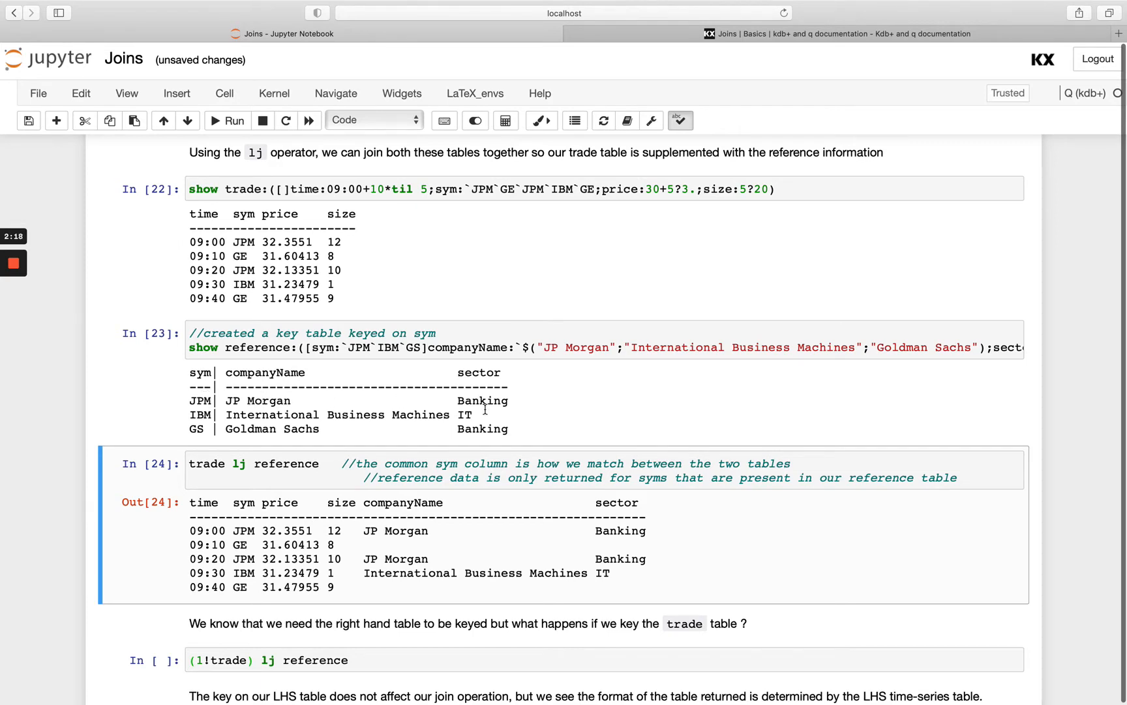
pyautogui.moveTo(334, 500)
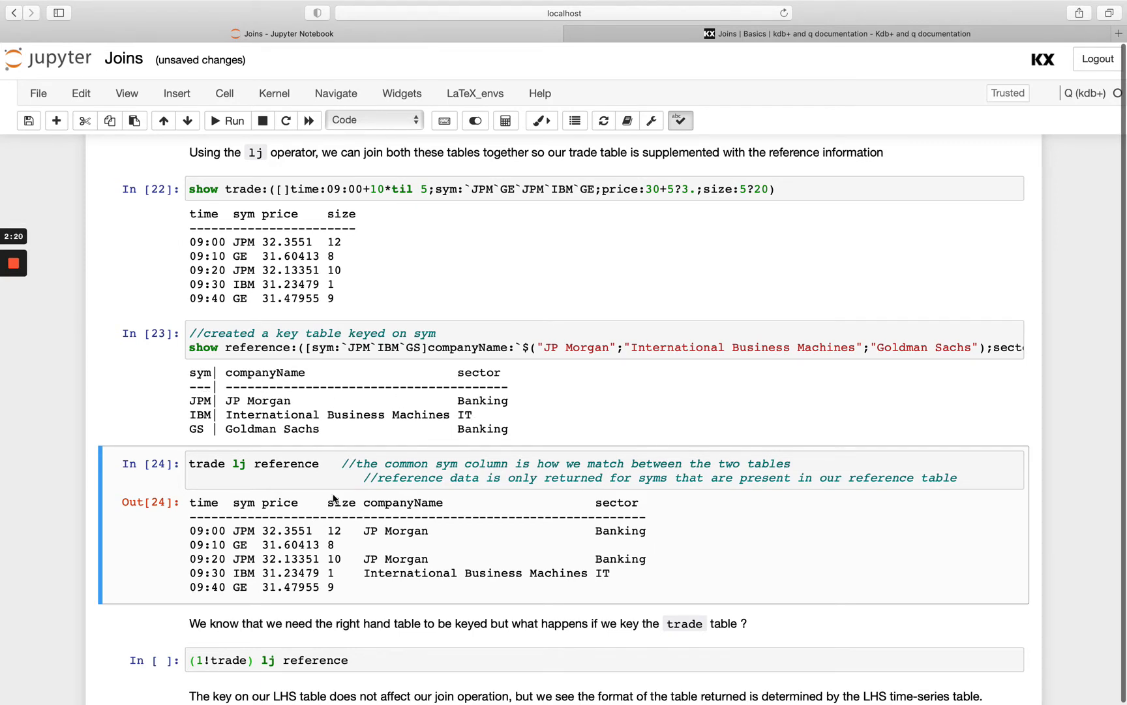
pyautogui.moveTo(224, 573)
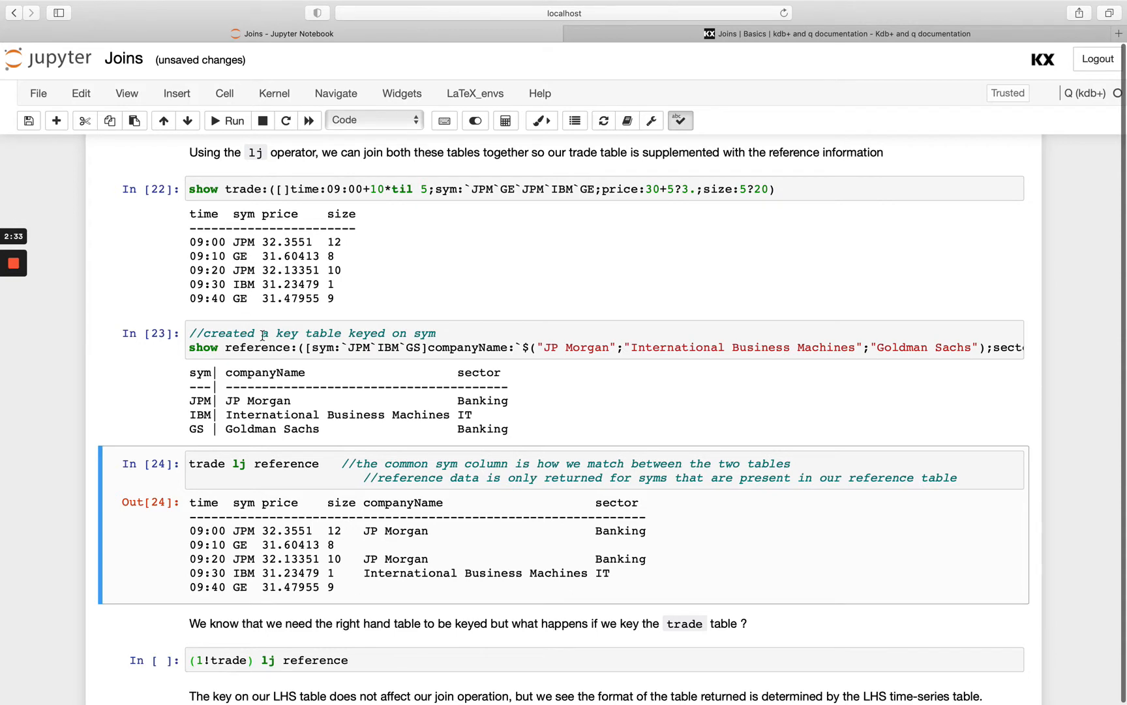
pyautogui.moveTo(399, 483)
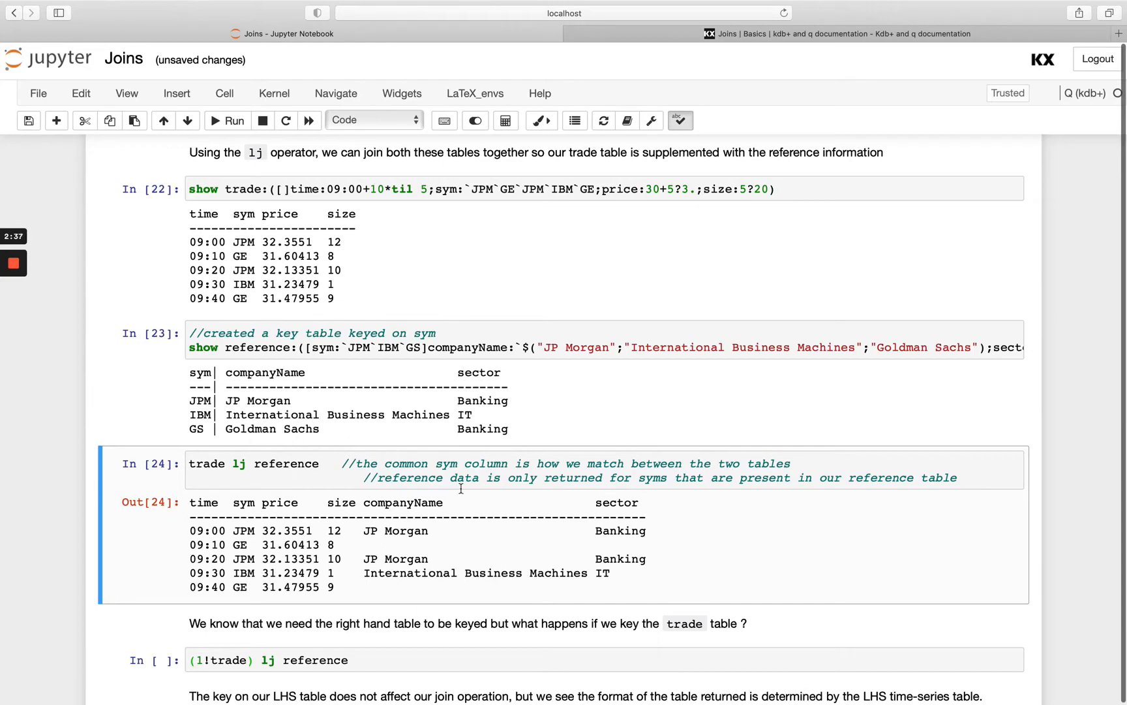
pyautogui.moveTo(499, 534)
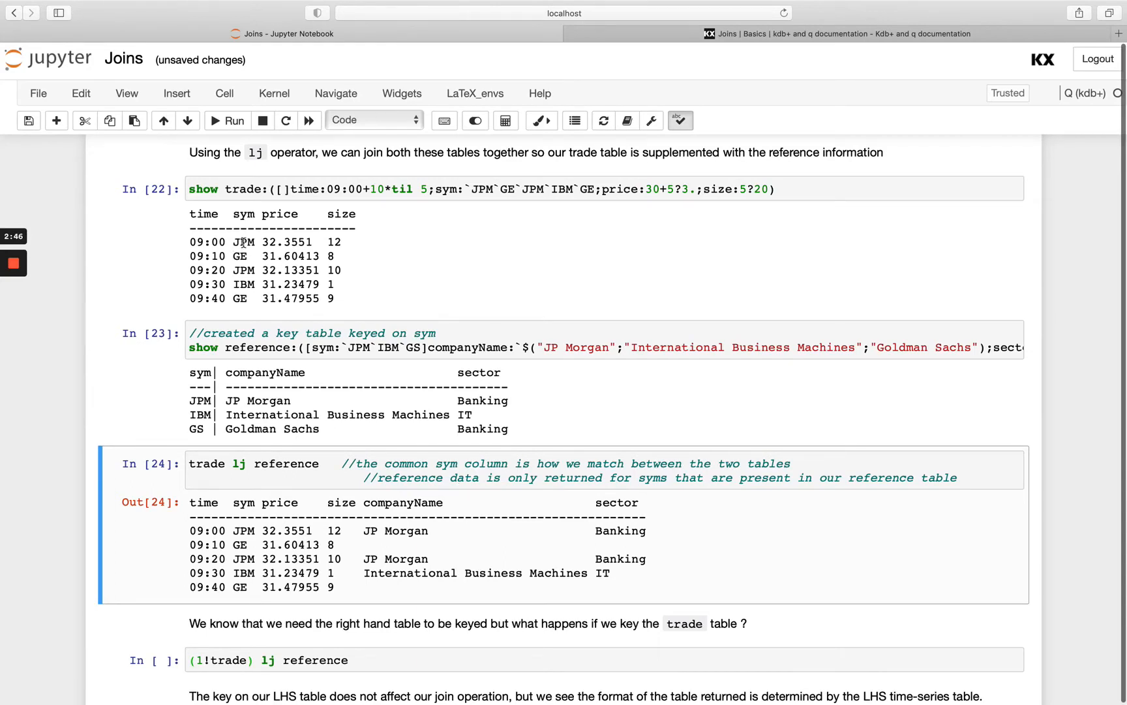
pyautogui.moveTo(223, 321)
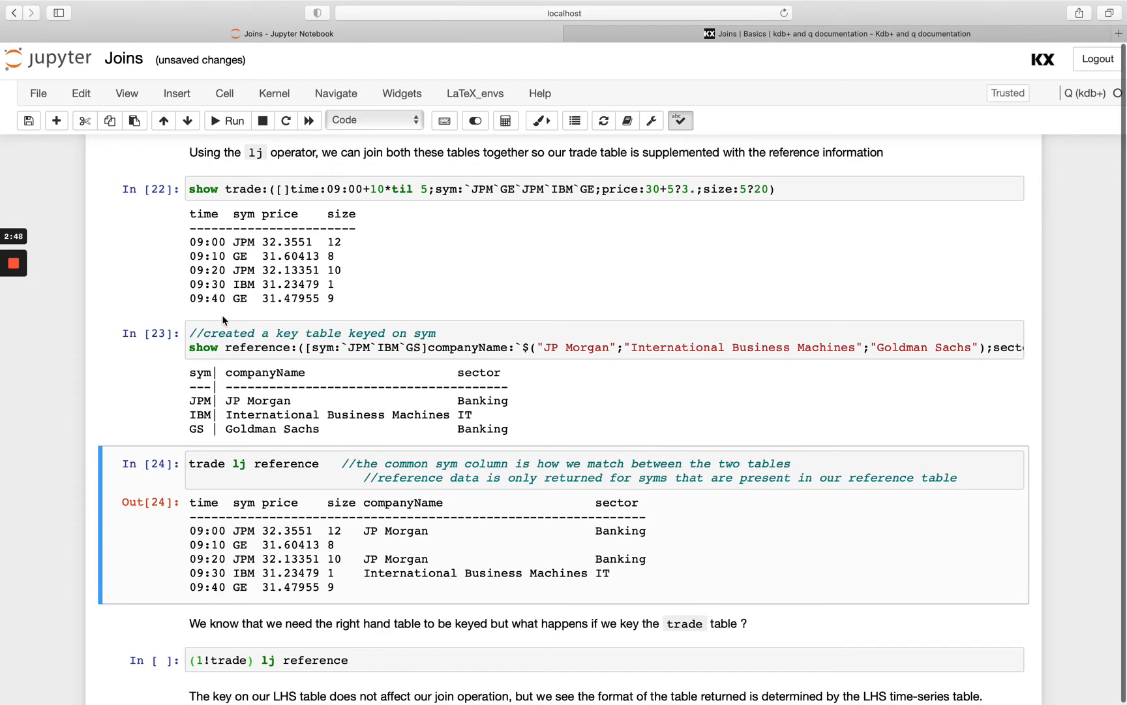
pyautogui.moveTo(213, 582)
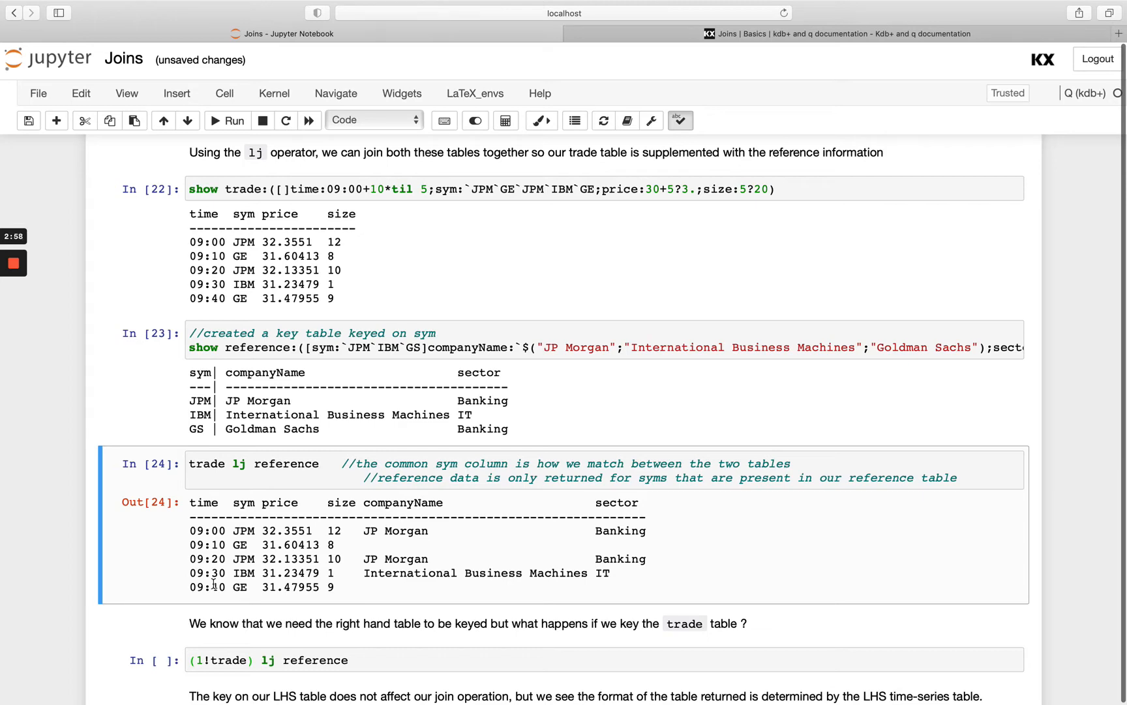
pyautogui.scroll(-3)
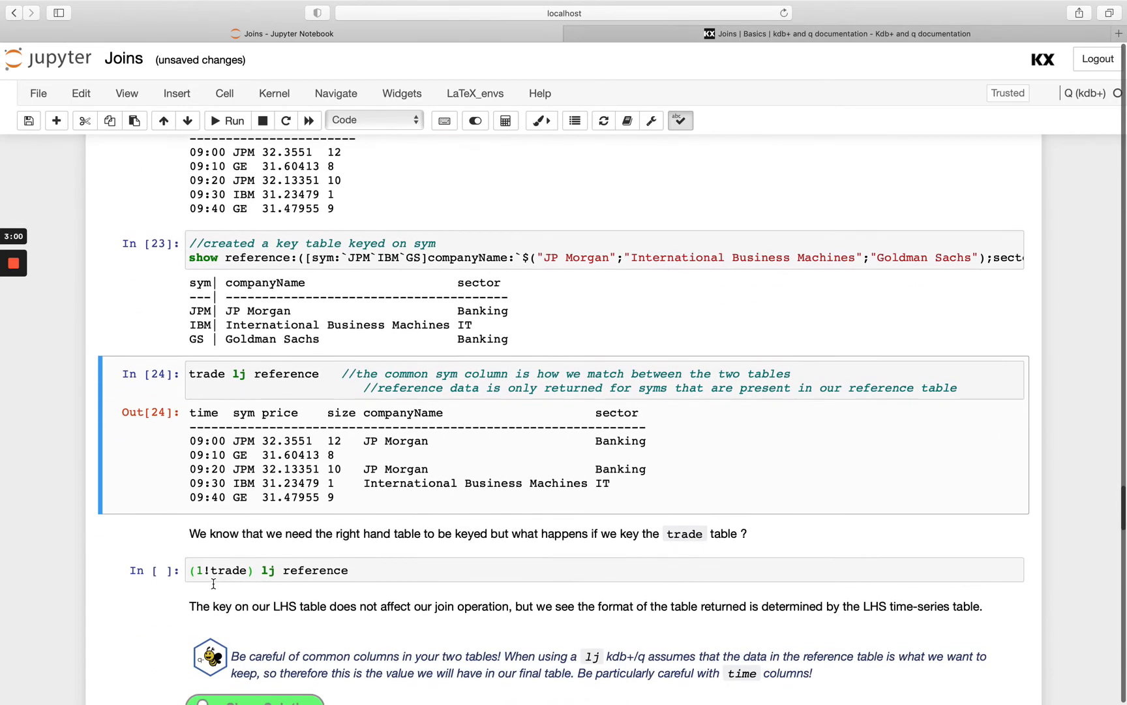
pyautogui.moveTo(214, 570)
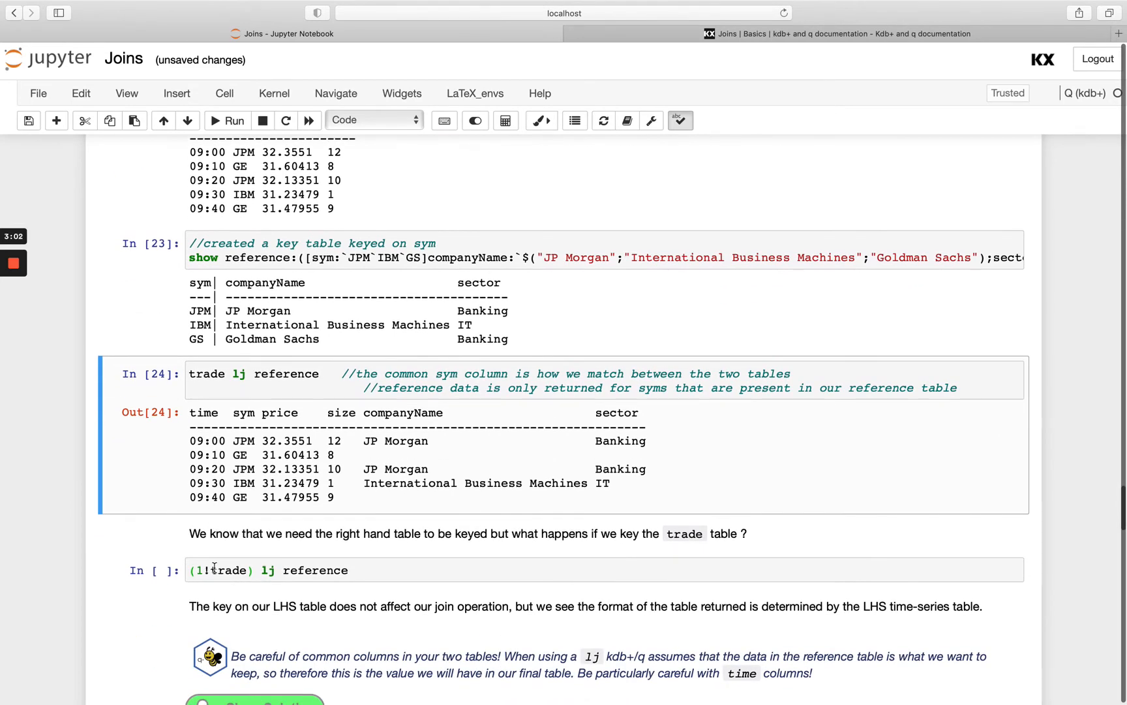
pyautogui.click(227, 119)
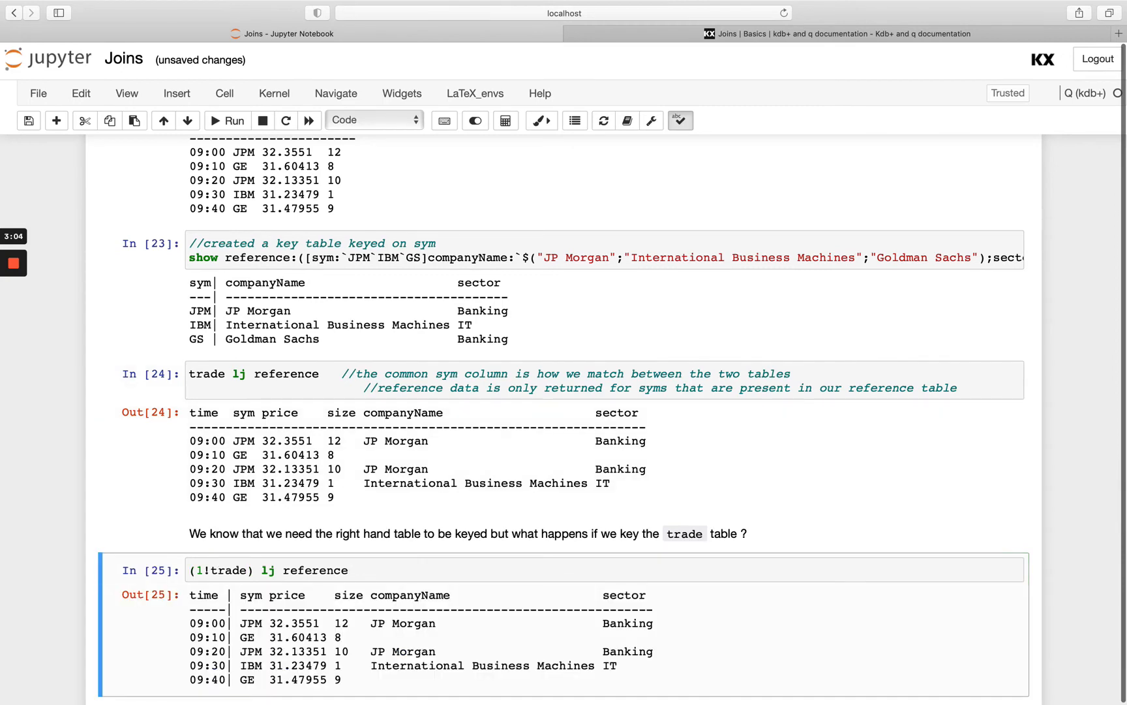
pyautogui.scroll(-3)
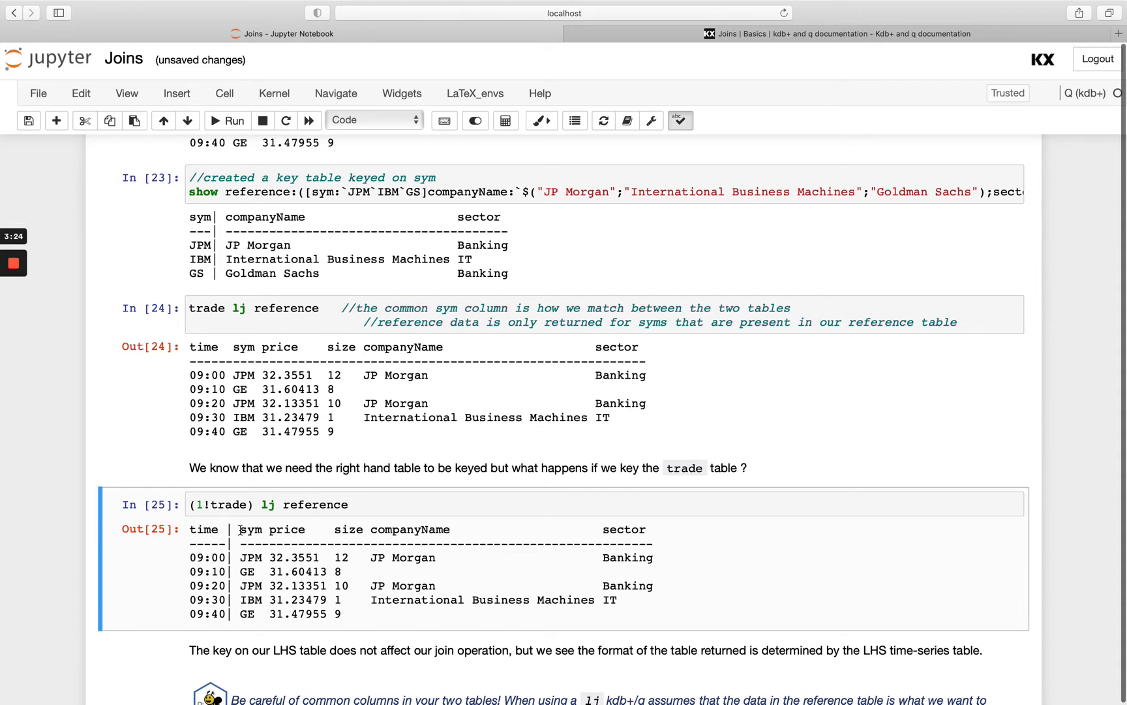
pyautogui.scroll(-3)
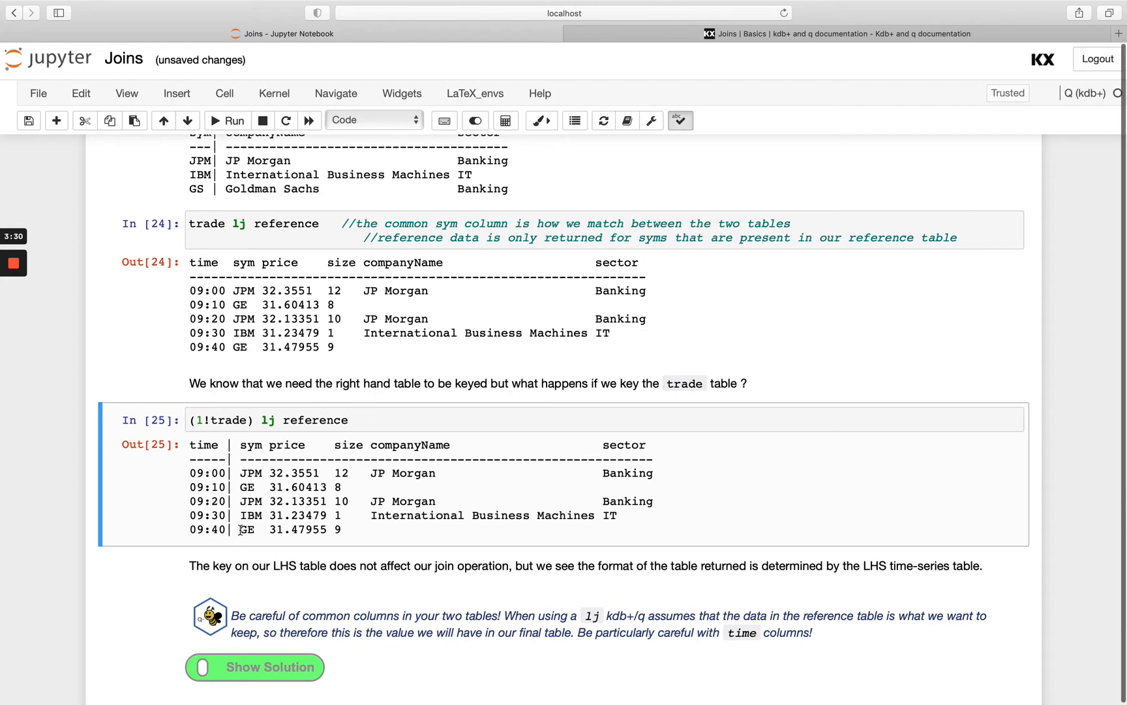
pyautogui.scroll(3)
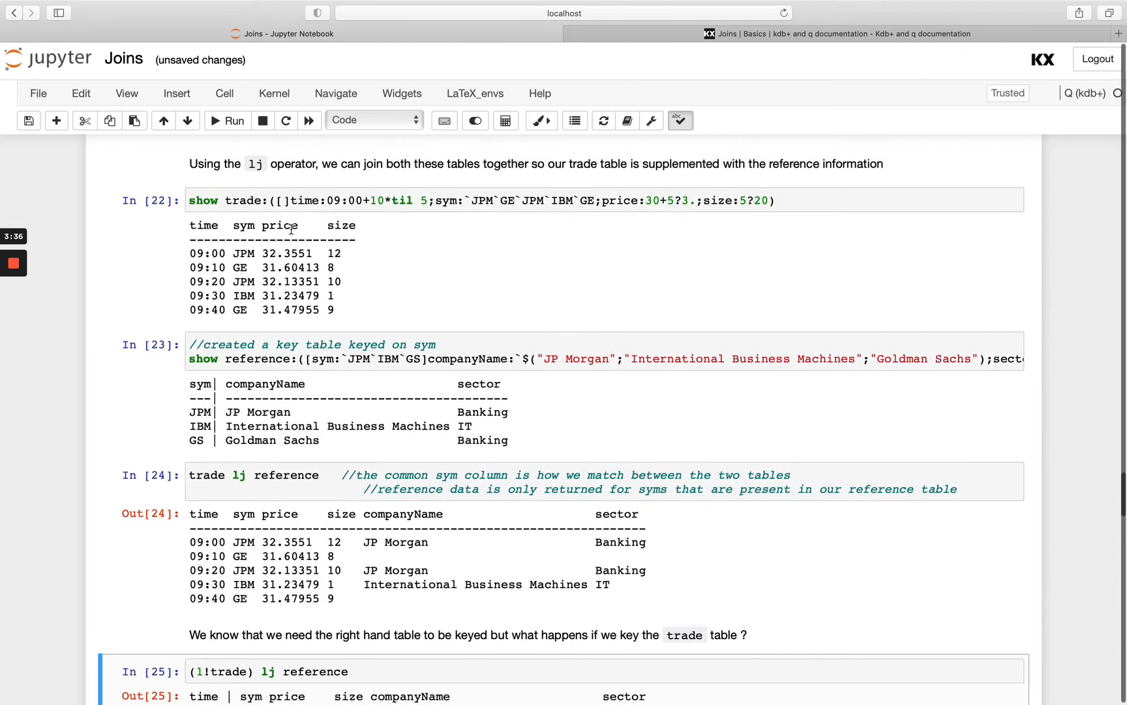
pyautogui.moveTo(332, 499)
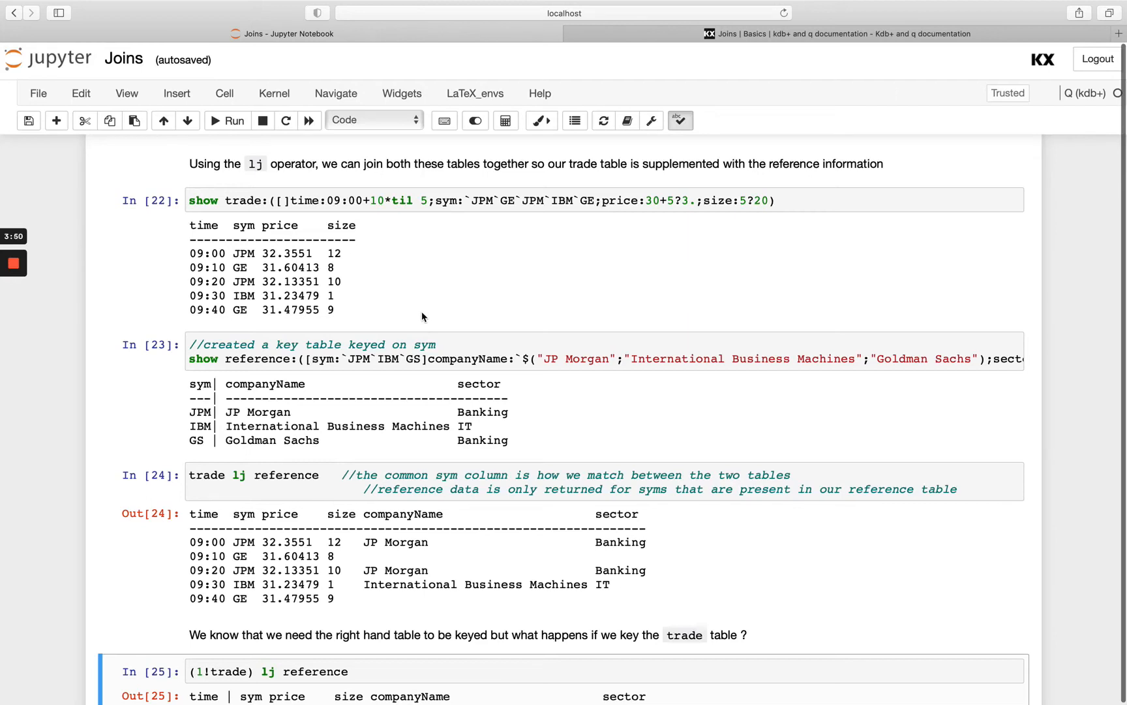
pyautogui.moveTo(454, 470)
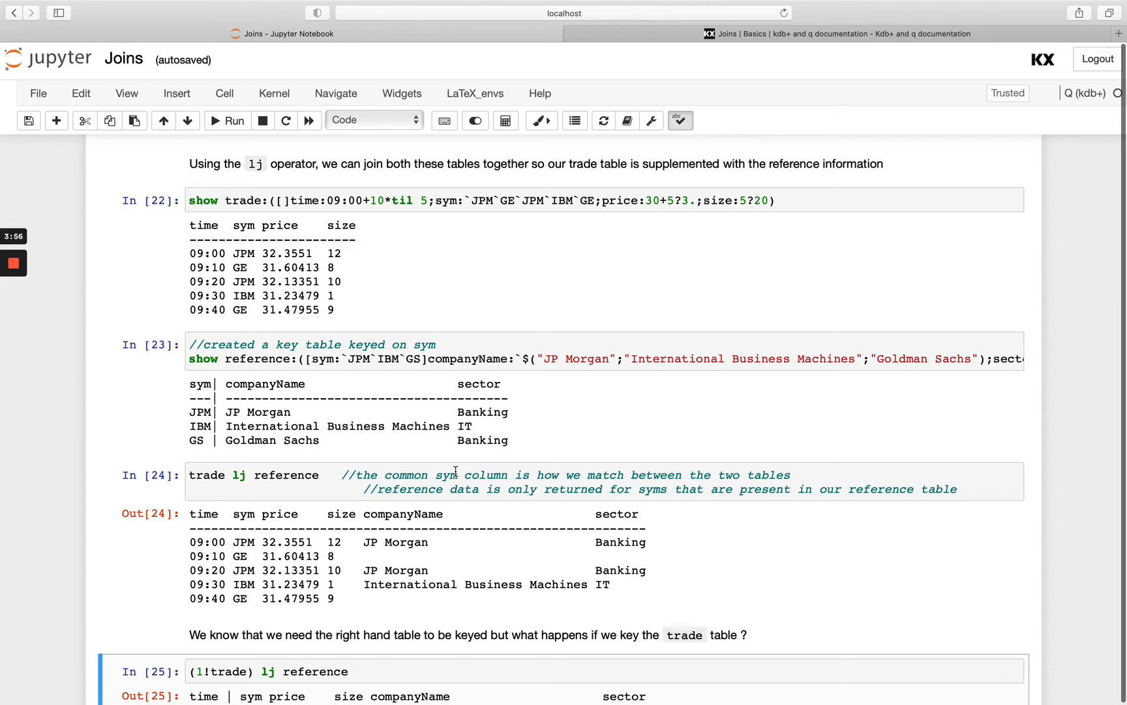
pyautogui.moveTo(290, 470)
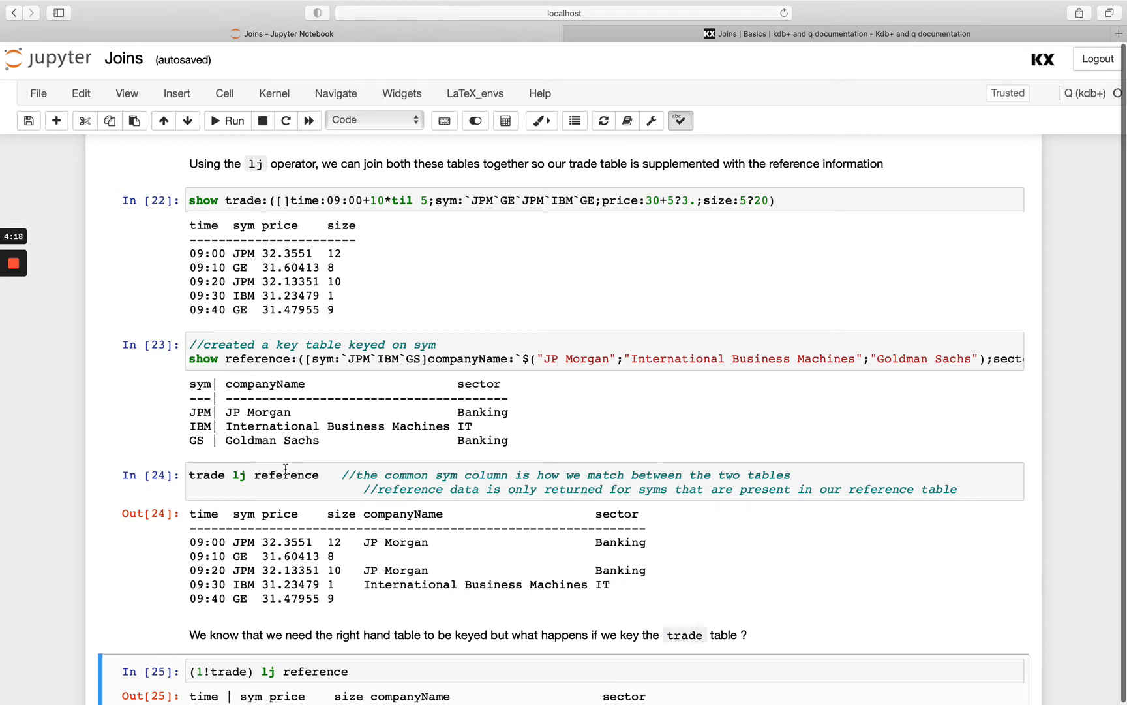
# Reveal the solution, run r2 (reference with price 3) and trade lj r2, highlighting the overwritten prices of 3
pyautogui.scroll(-3)
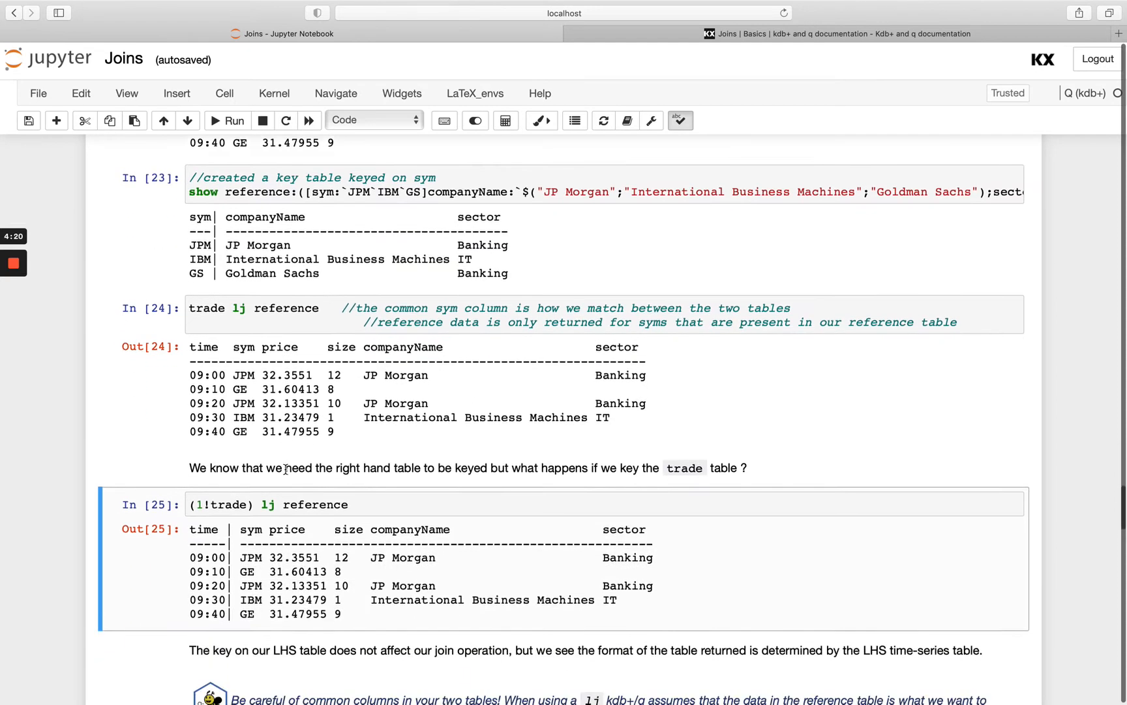
pyautogui.scroll(-3)
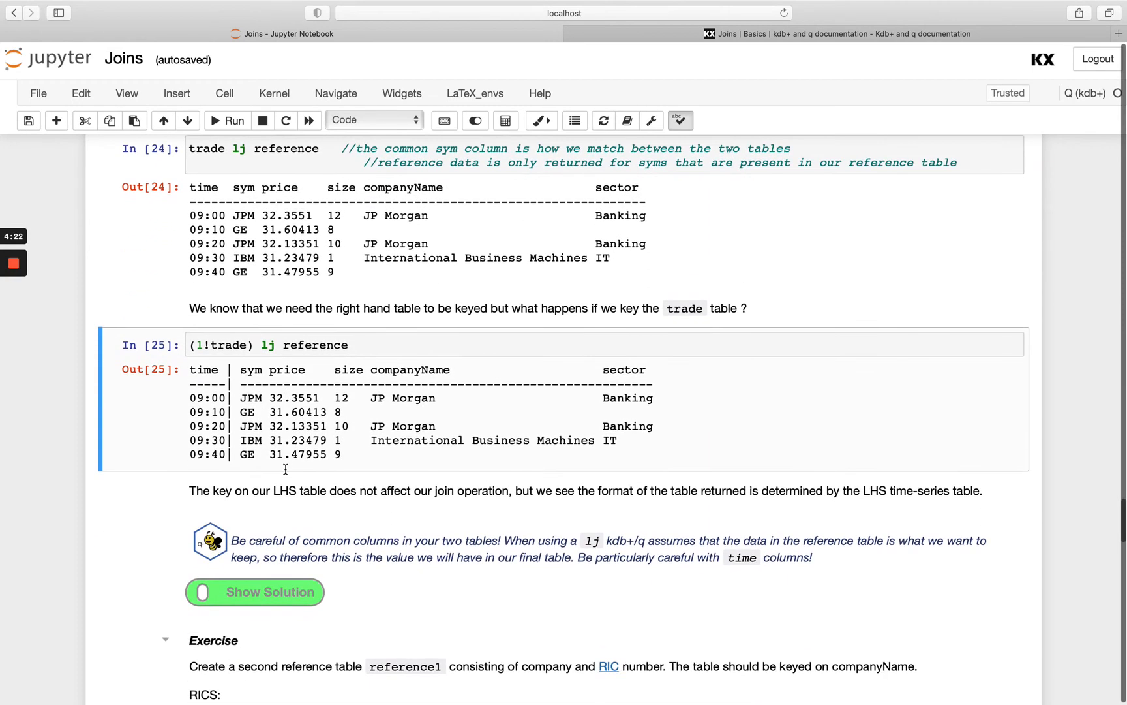
pyautogui.click(254, 591)
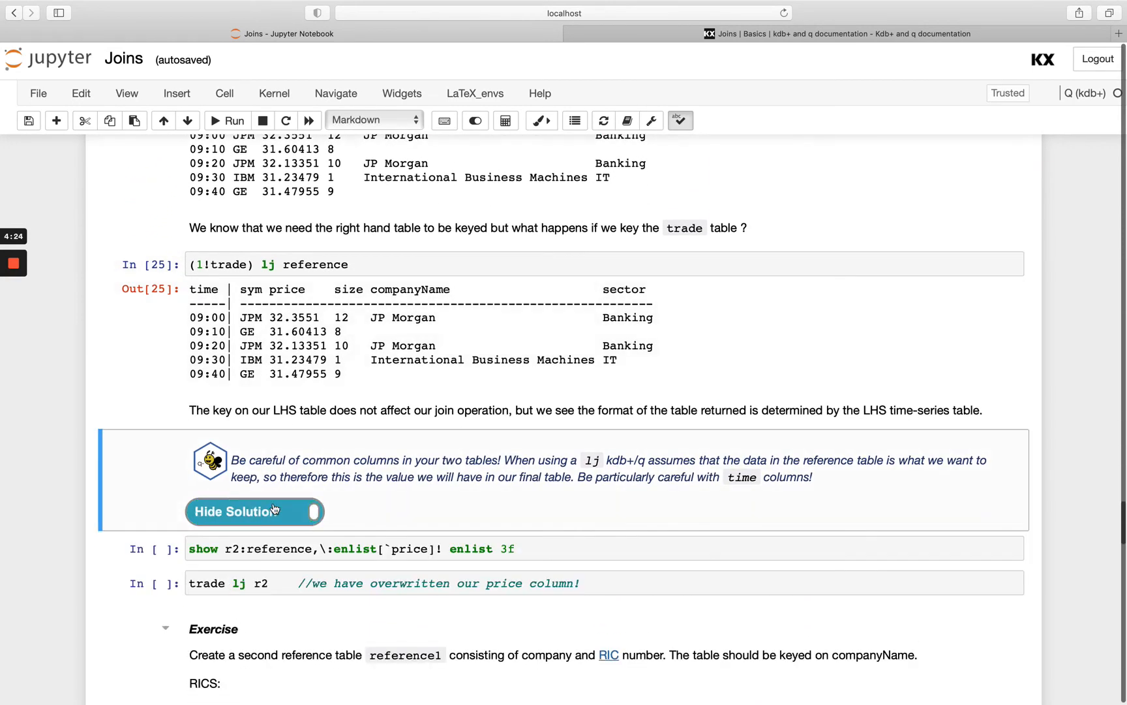
pyautogui.click(227, 120)
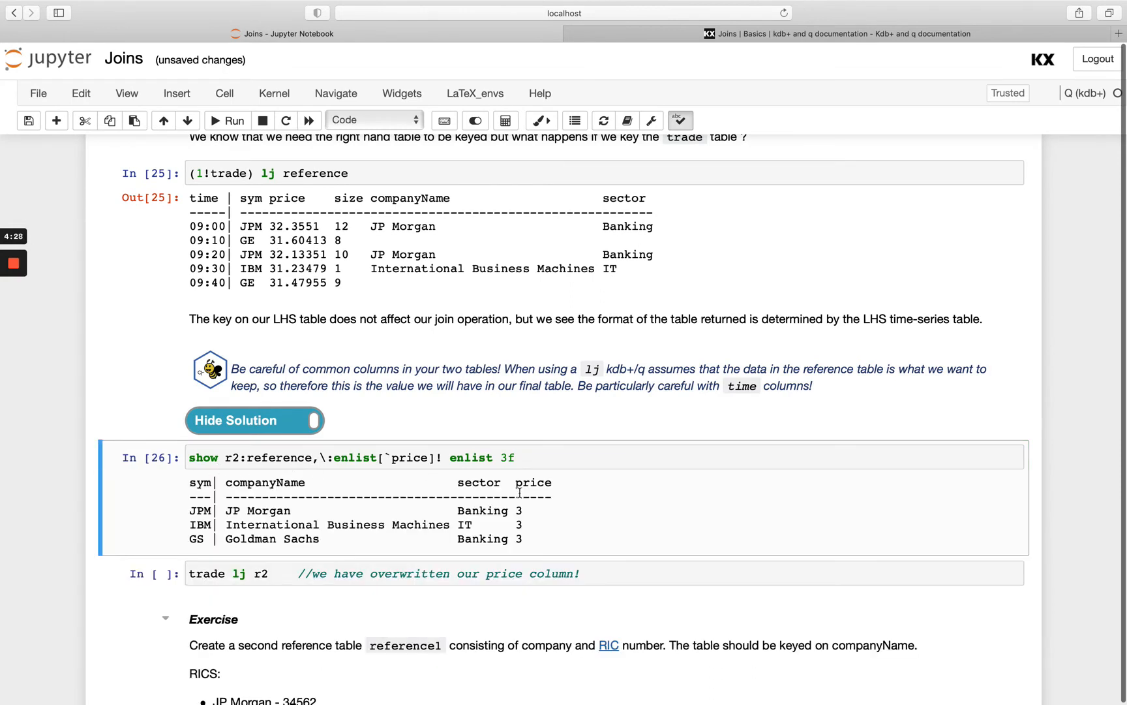
pyautogui.moveTo(287, 596)
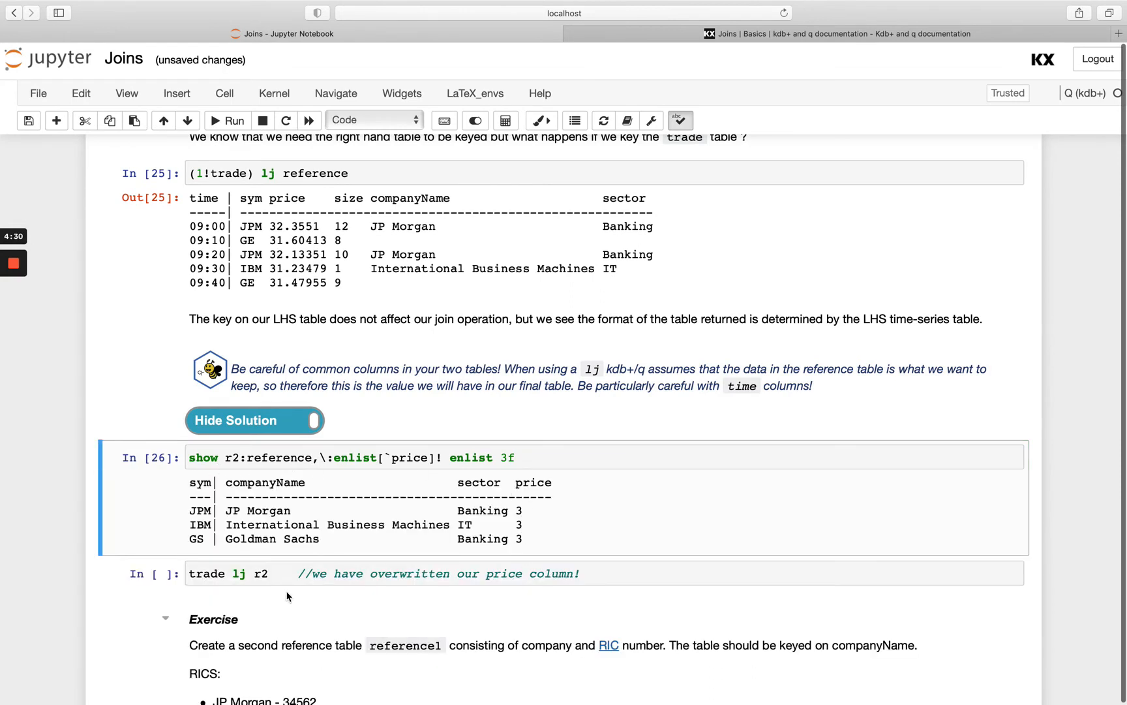
pyautogui.click(227, 120)
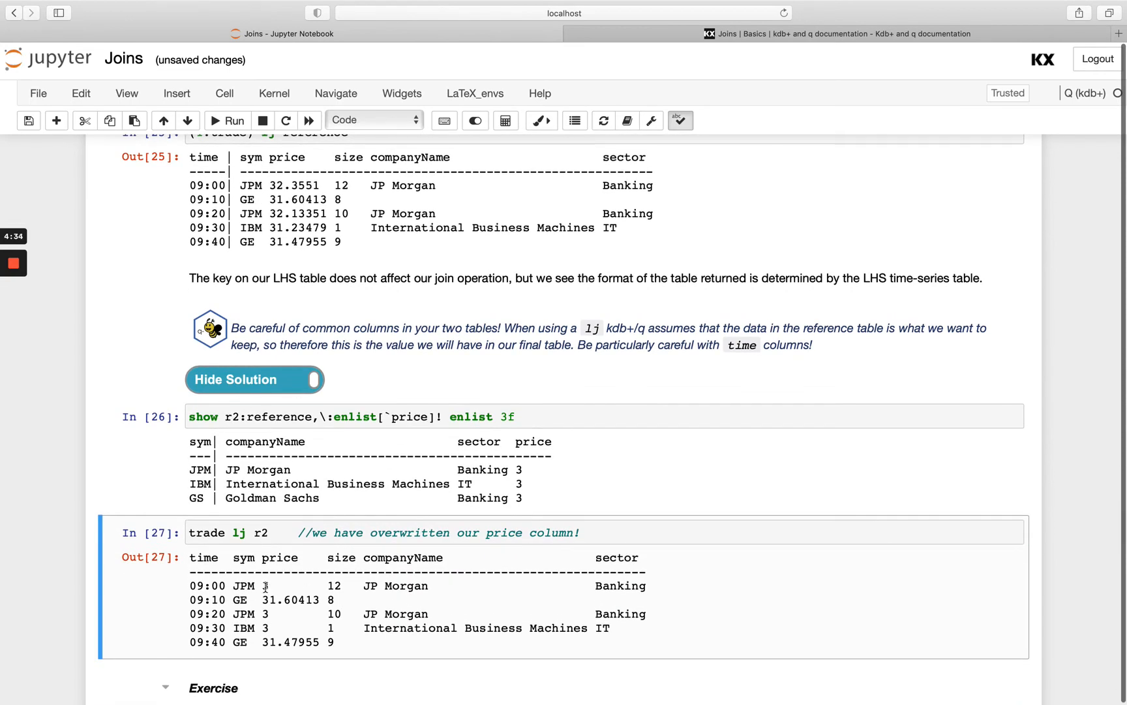
pyautogui.doubleClick(268, 585)
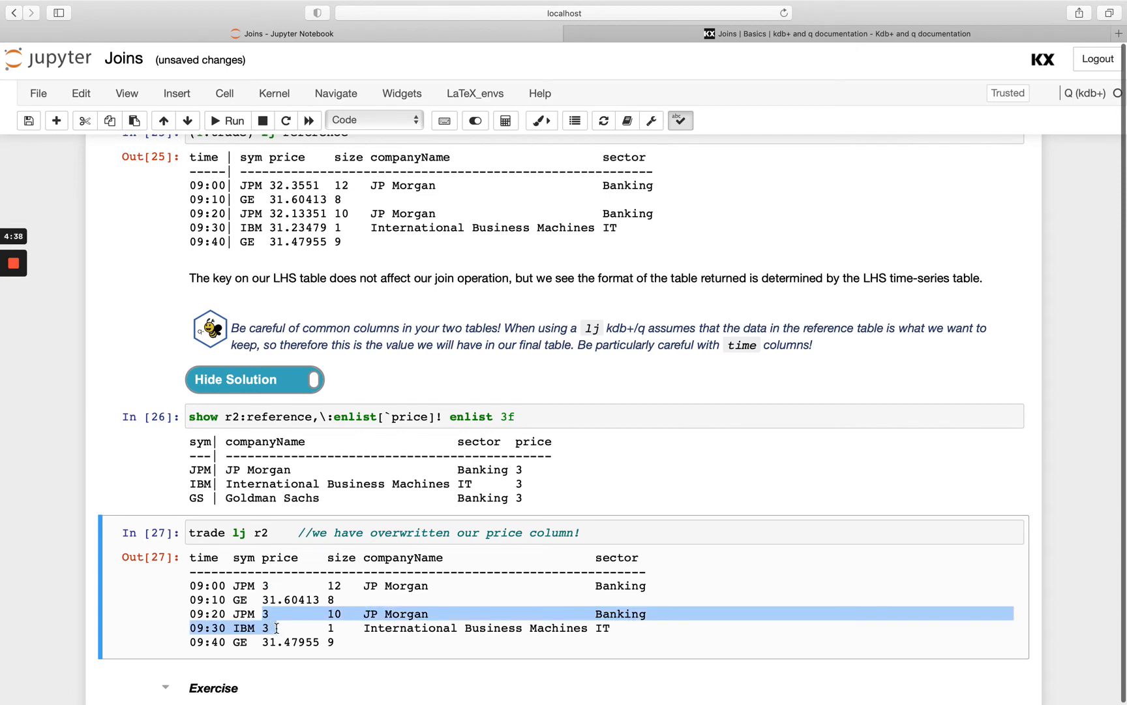
pyautogui.moveTo(370, 472)
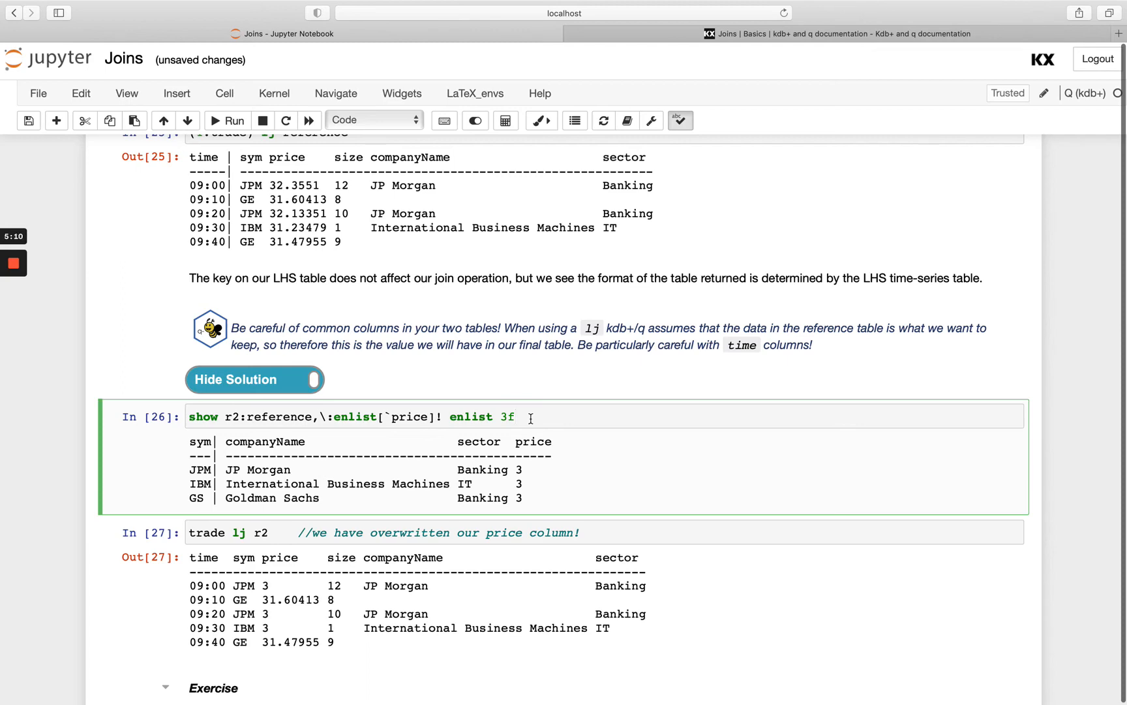
# Rewrite the copied cell as reference lj `sym xkey trade, adding time, price and size for JPM and IBM
pyautogui.scroll(3)
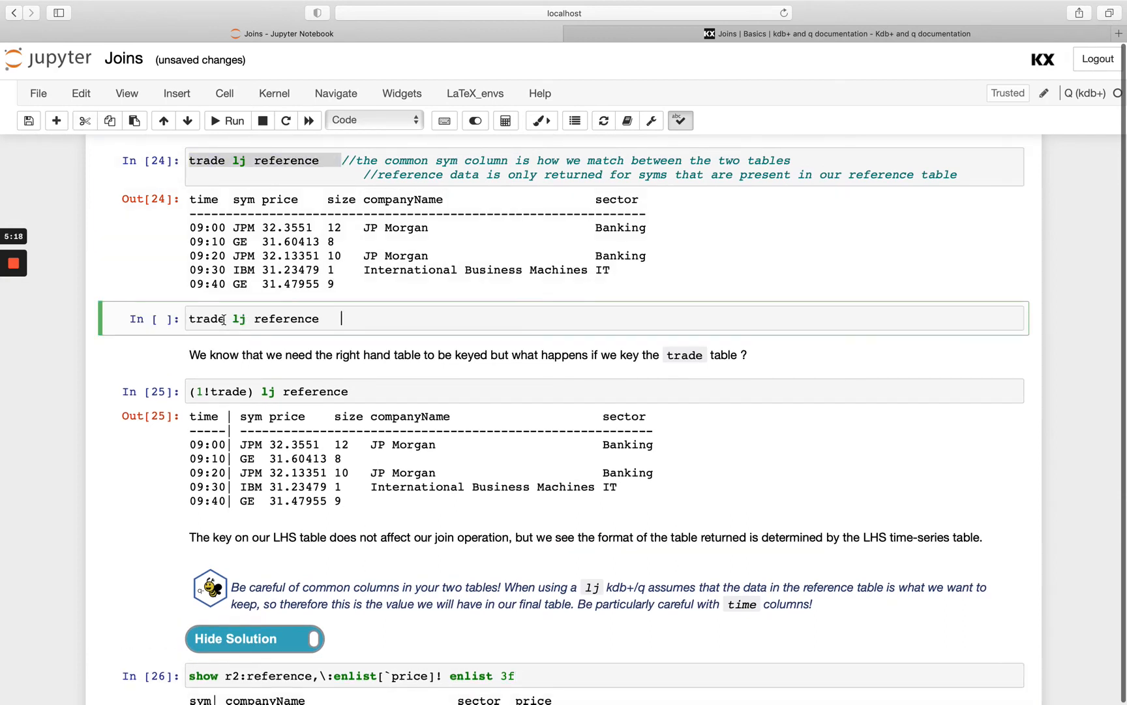
pyautogui.press('Backspace')
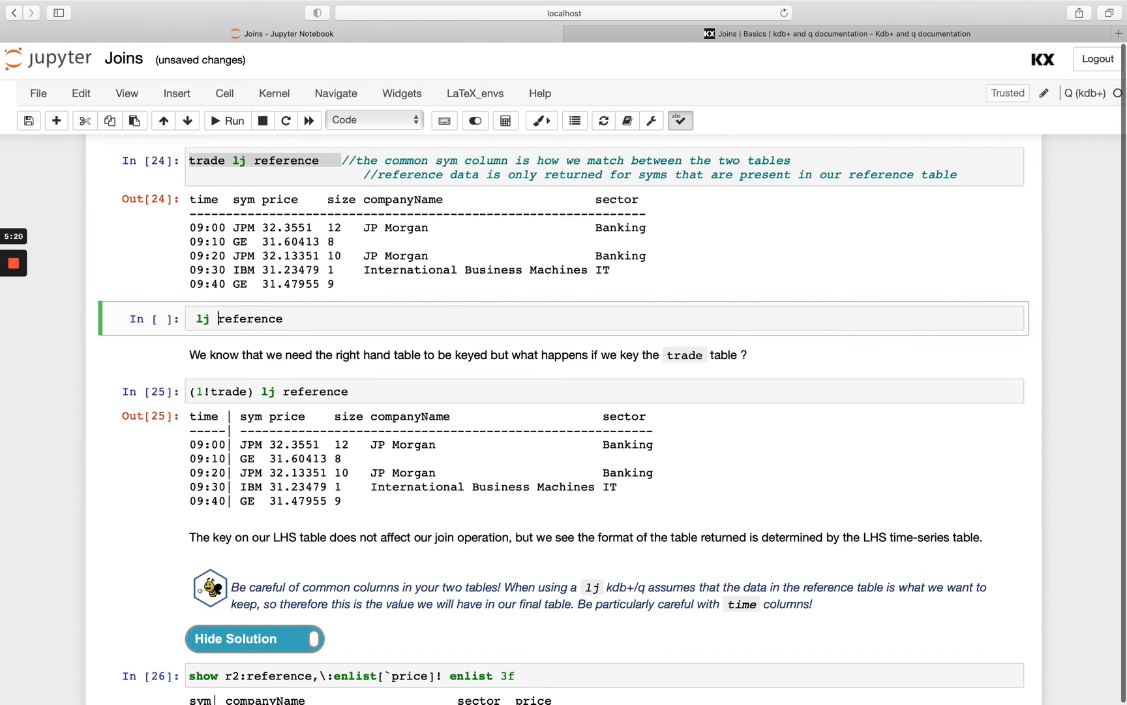
pyautogui.press('Backspace')
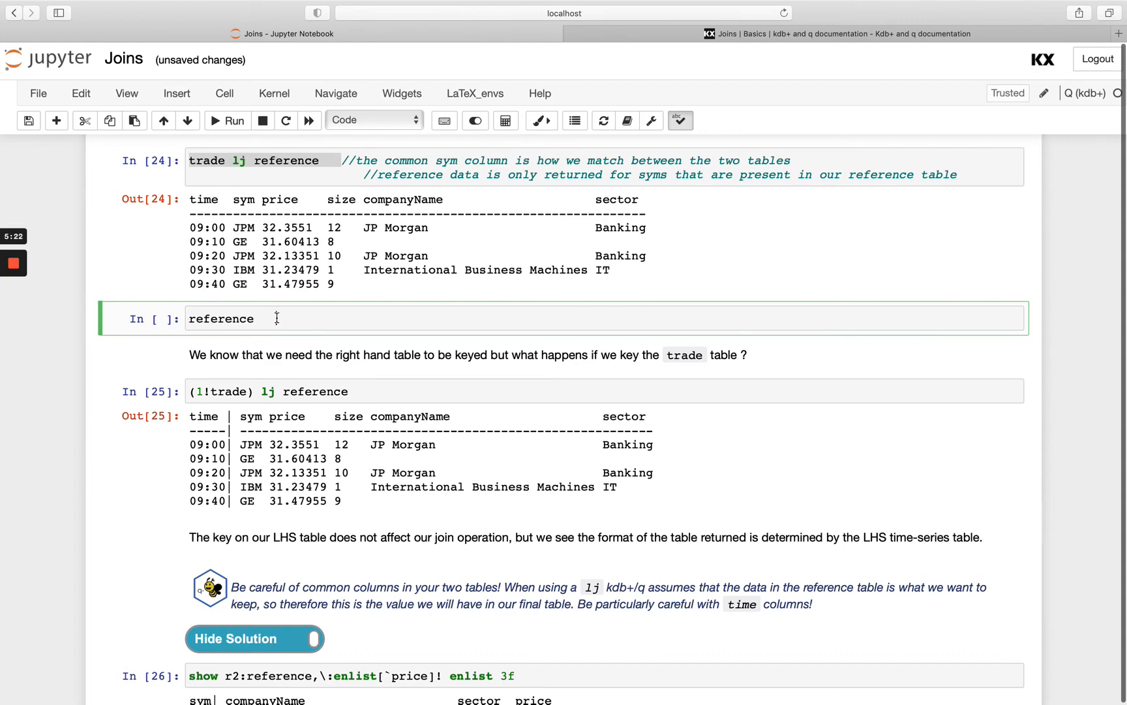
pyautogui.click(231, 119)
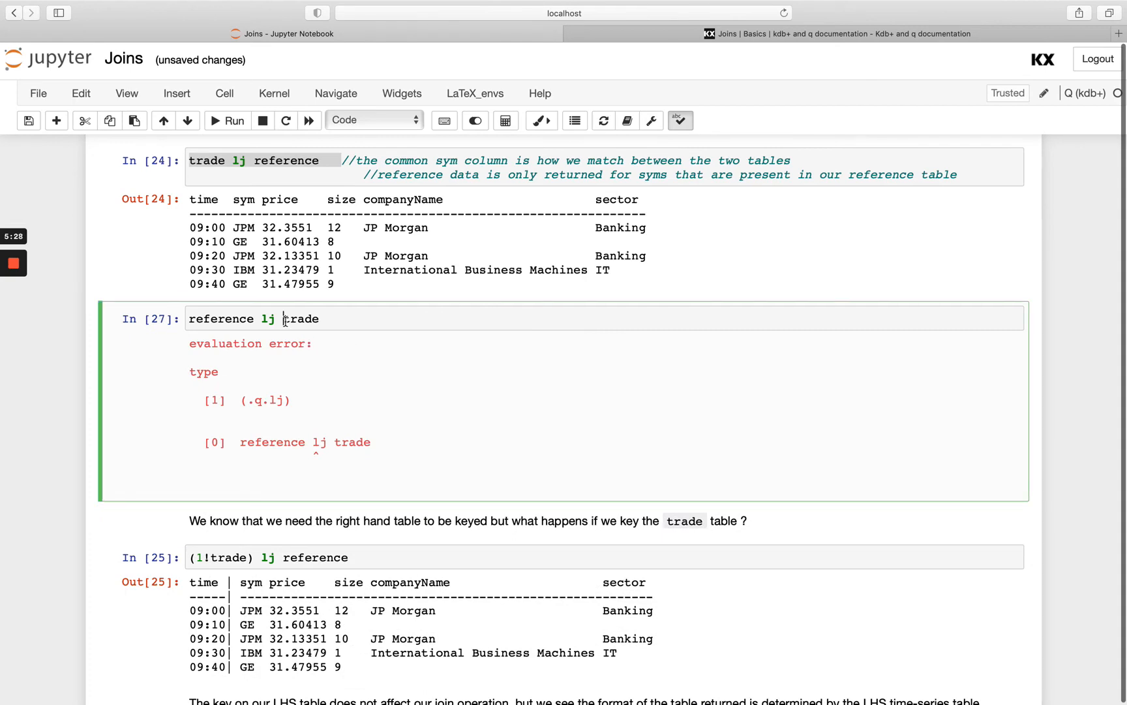
pyautogui.write('`sym xke')
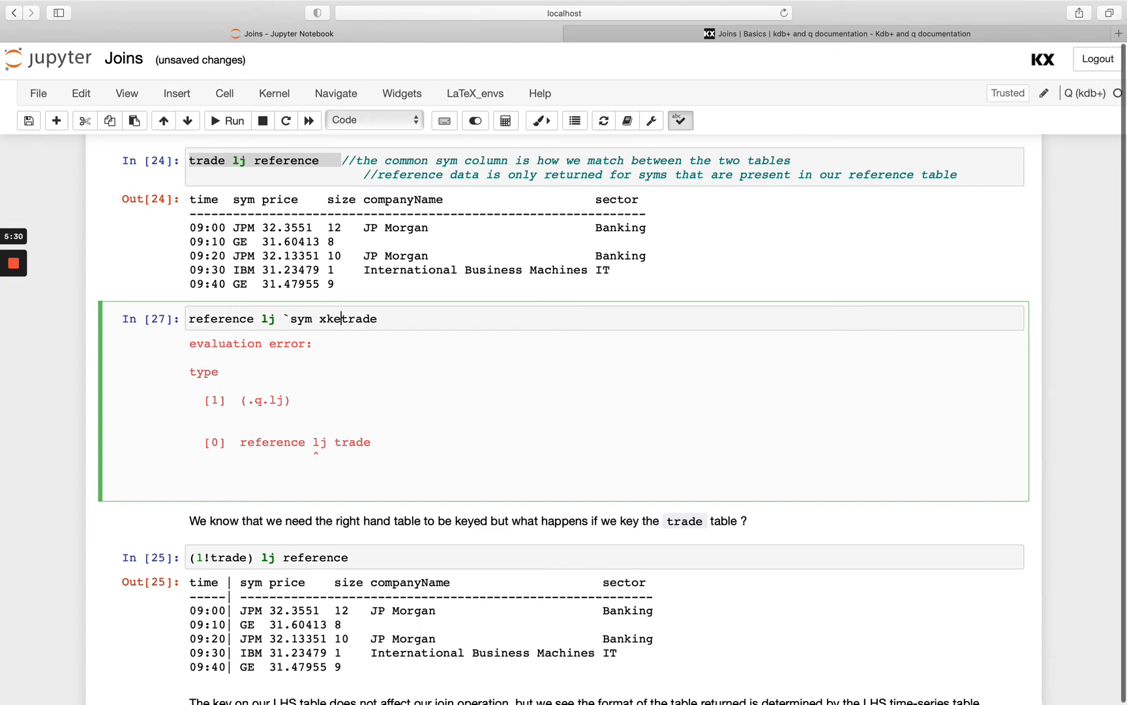
pyautogui.click(227, 120)
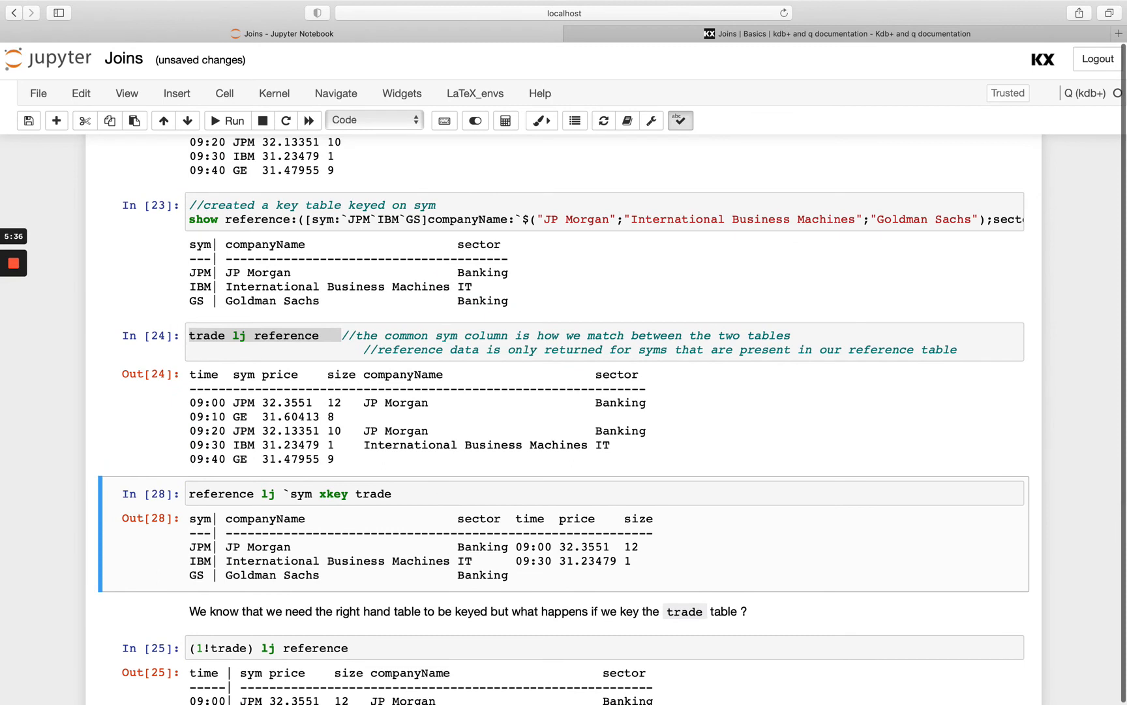
pyautogui.moveTo(199, 558)
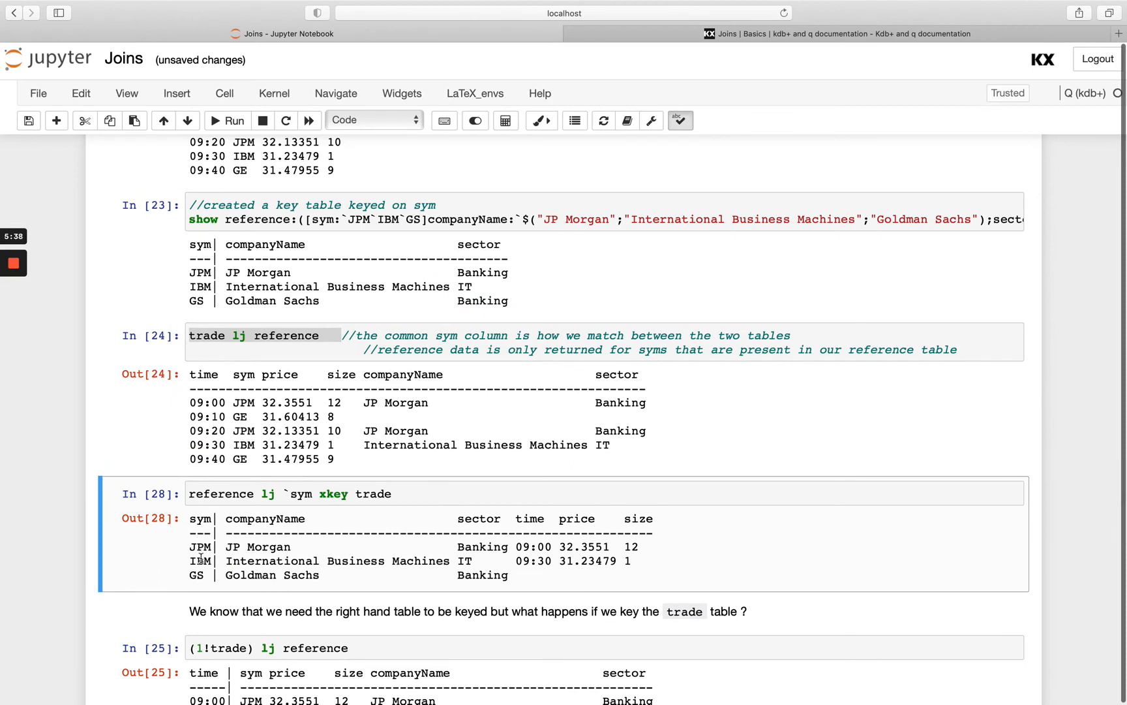
pyautogui.scroll(3)
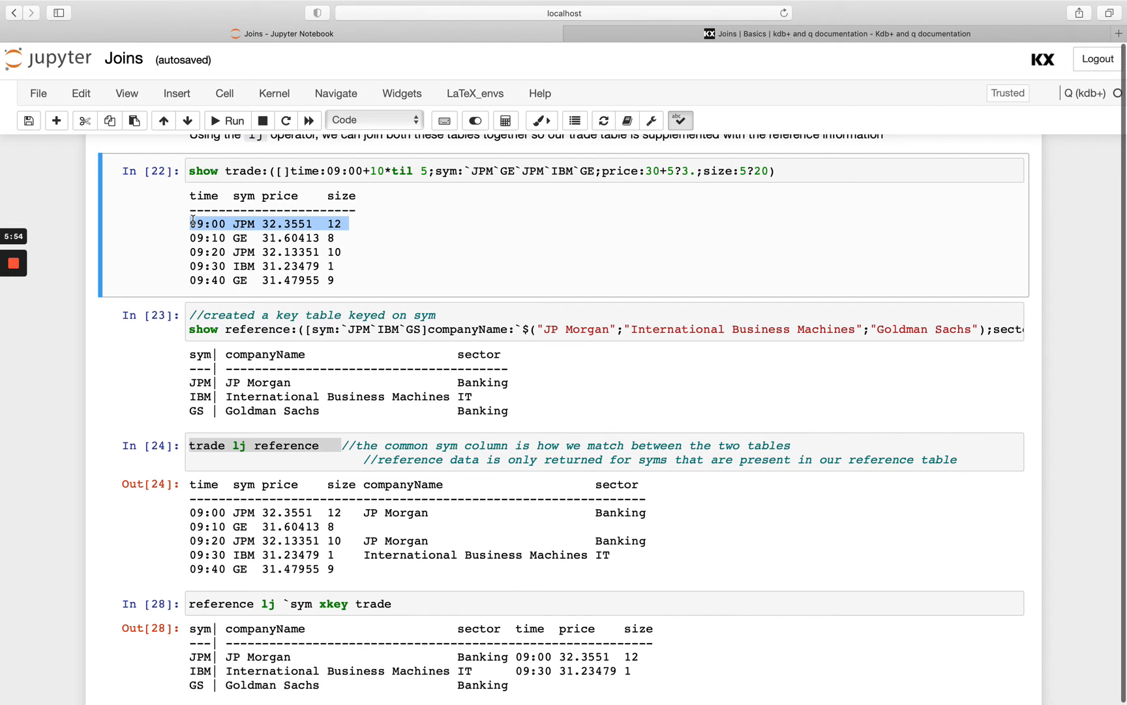
pyautogui.moveTo(237, 469)
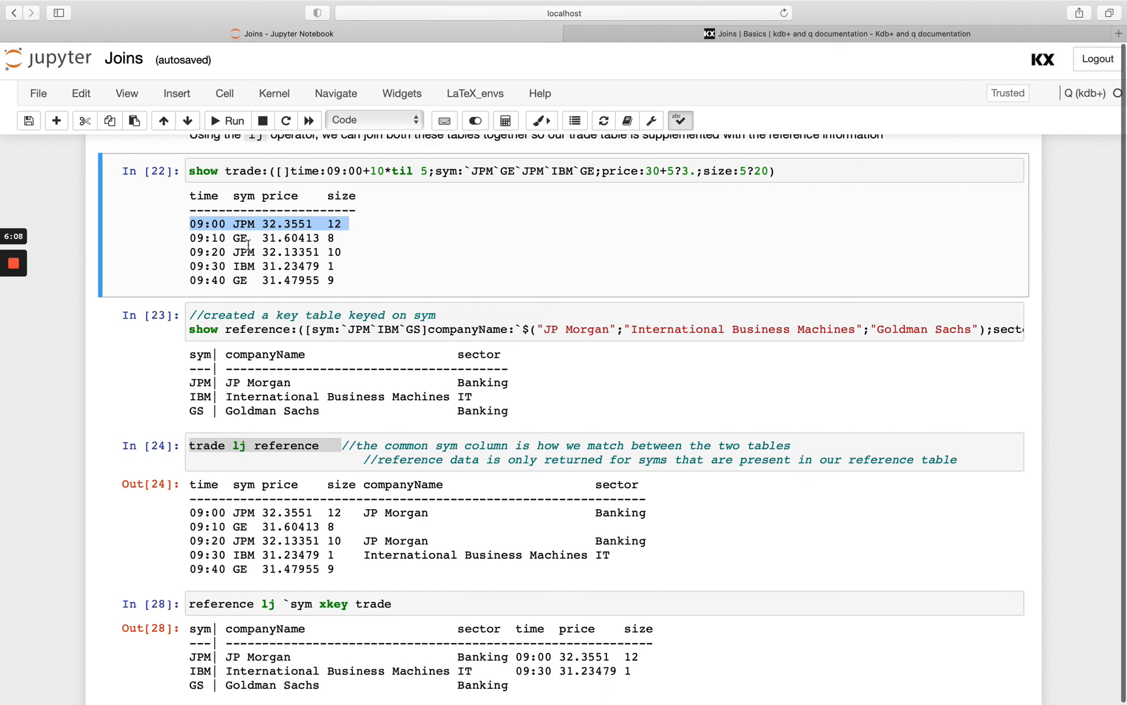
pyautogui.moveTo(248, 285)
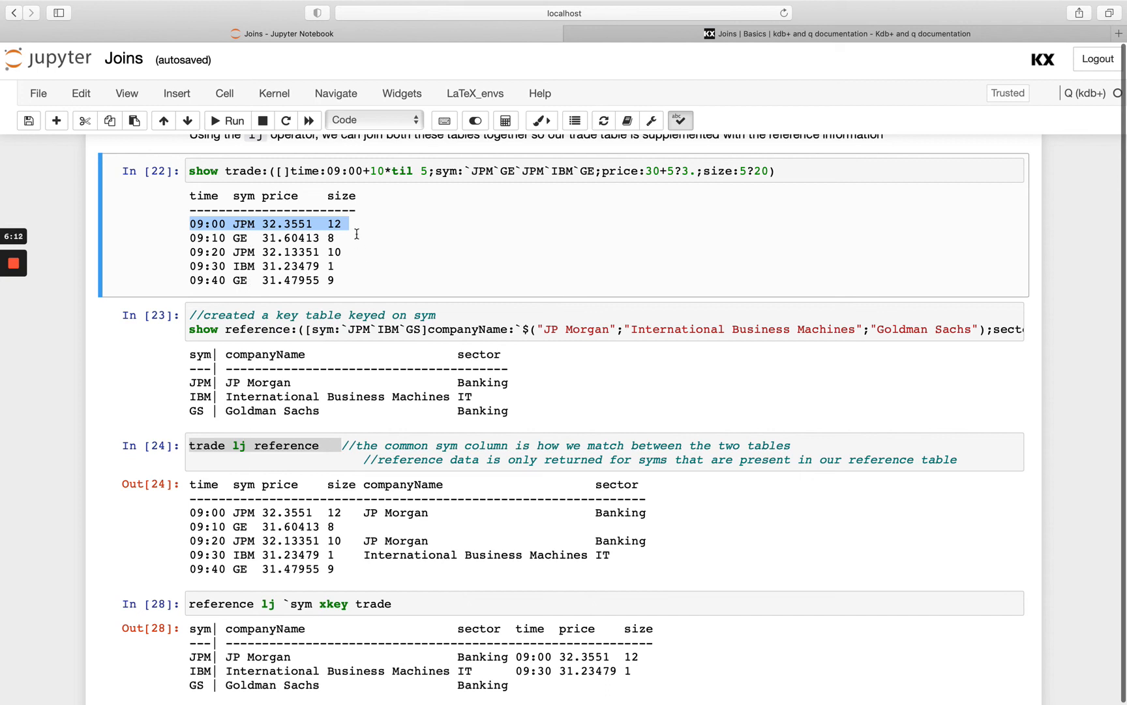
pyautogui.moveTo(248, 239)
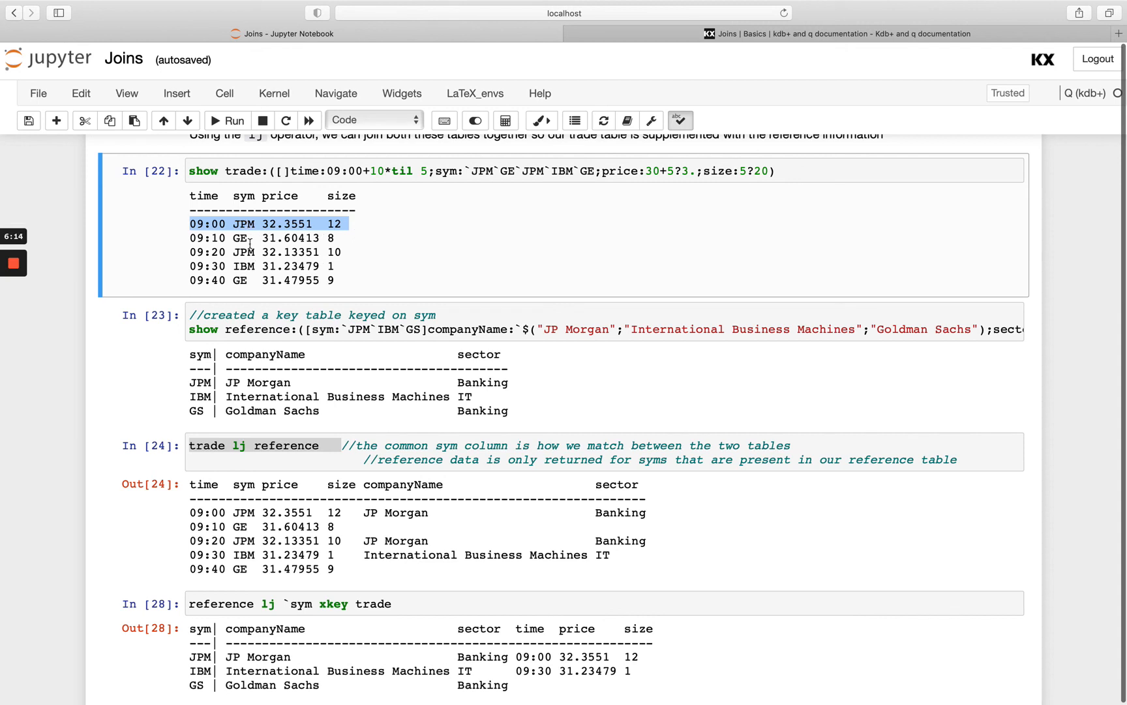
pyautogui.moveTo(419, 540)
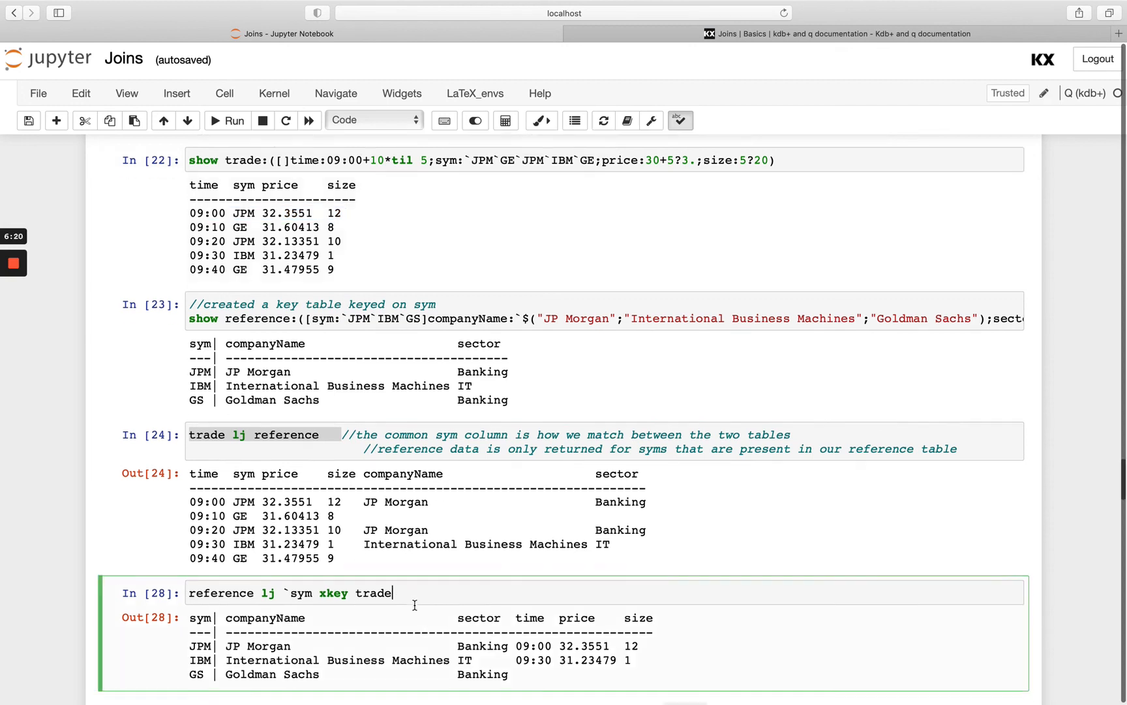
pyautogui.scroll(-3)
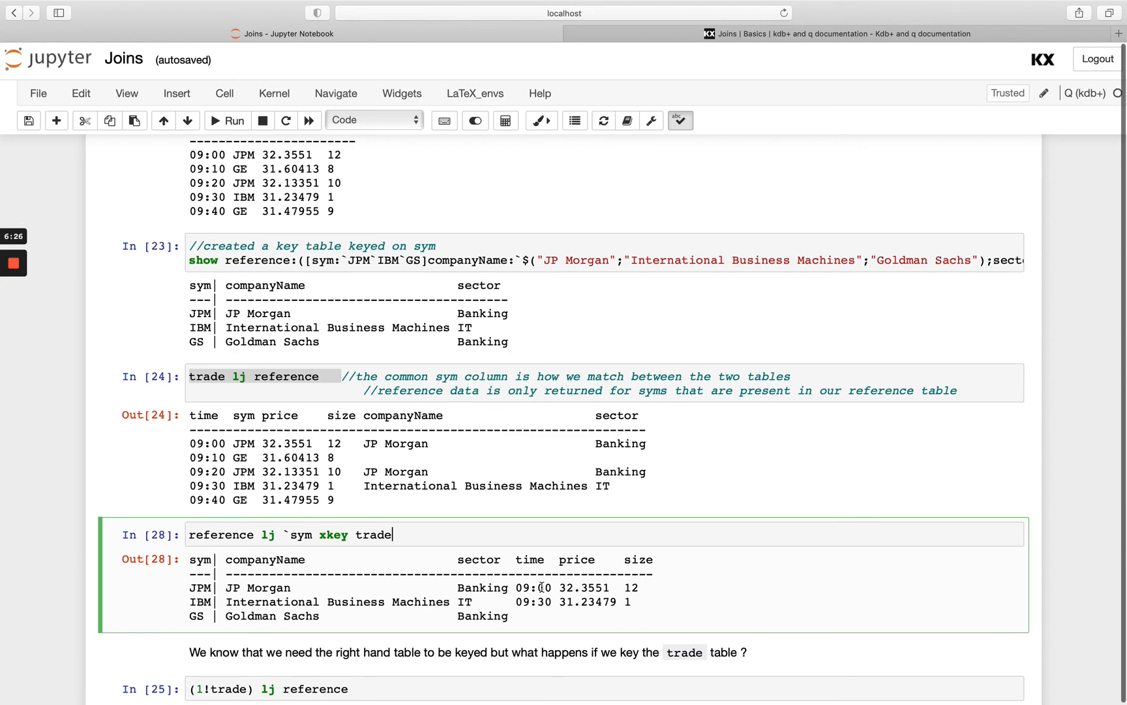
pyautogui.scroll(-3)
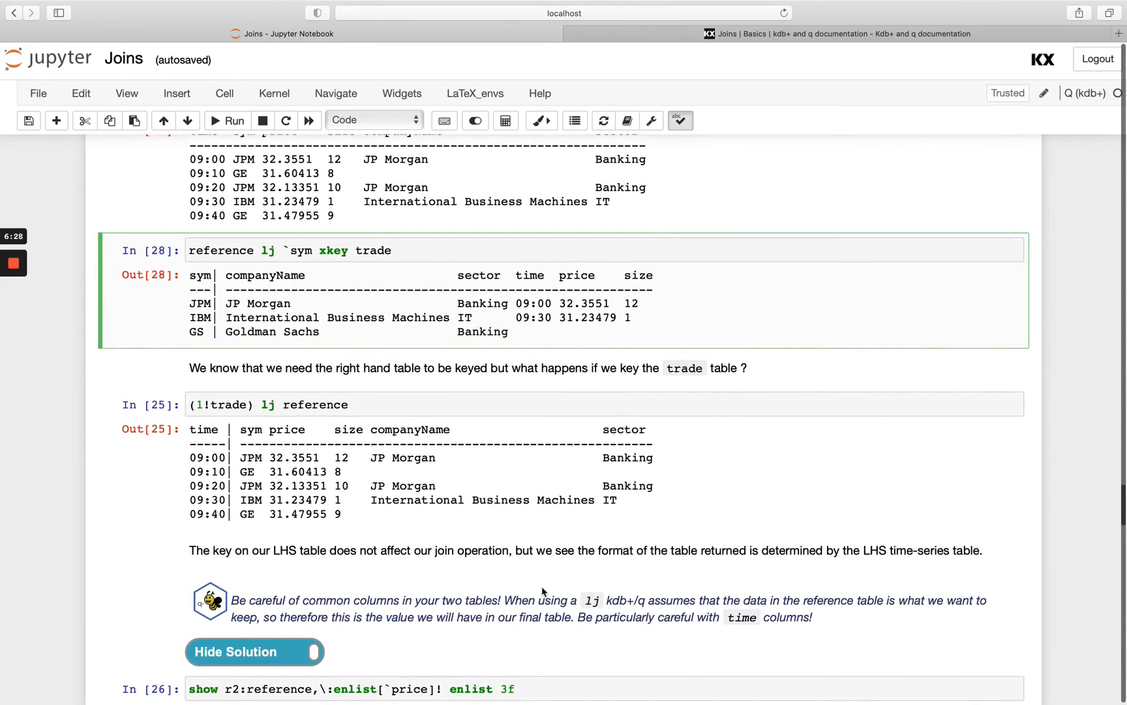
pyautogui.scroll(-3)
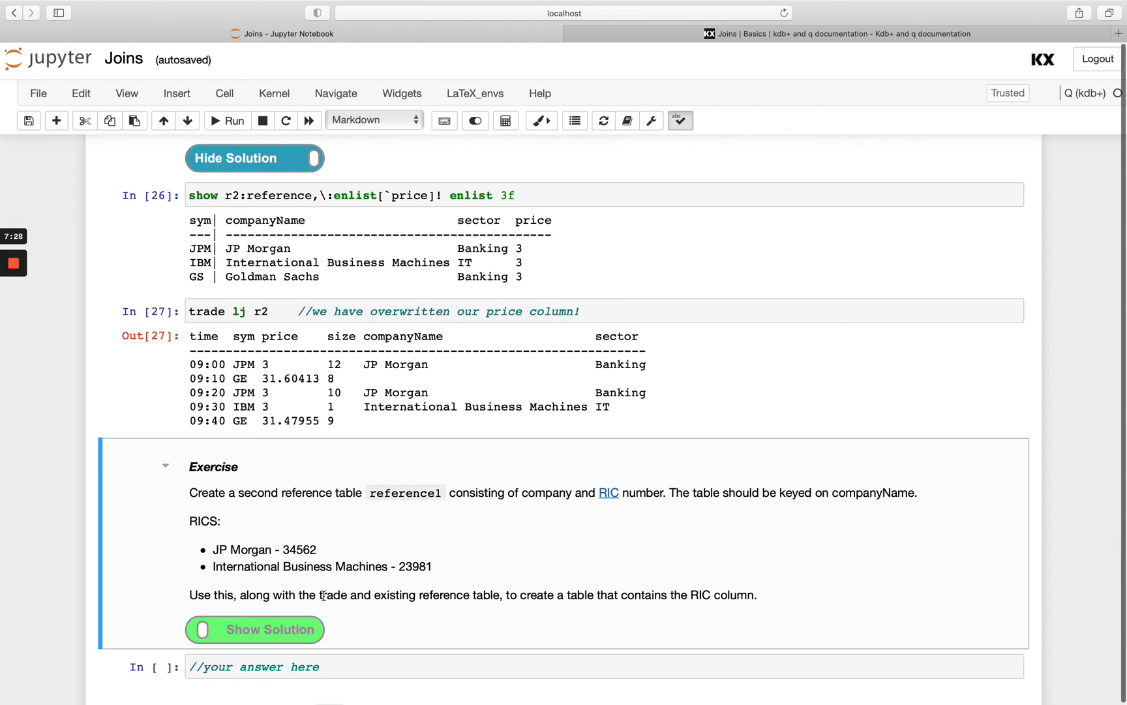
pyautogui.moveTo(445, 589)
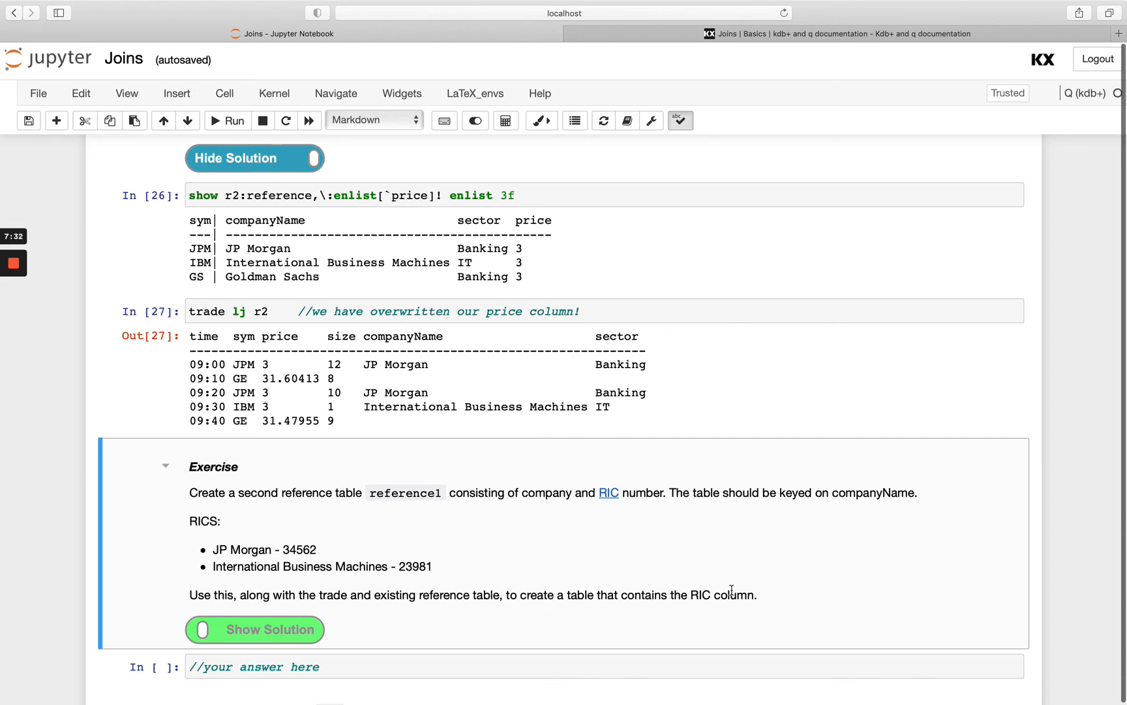
pyautogui.moveTo(713, 521)
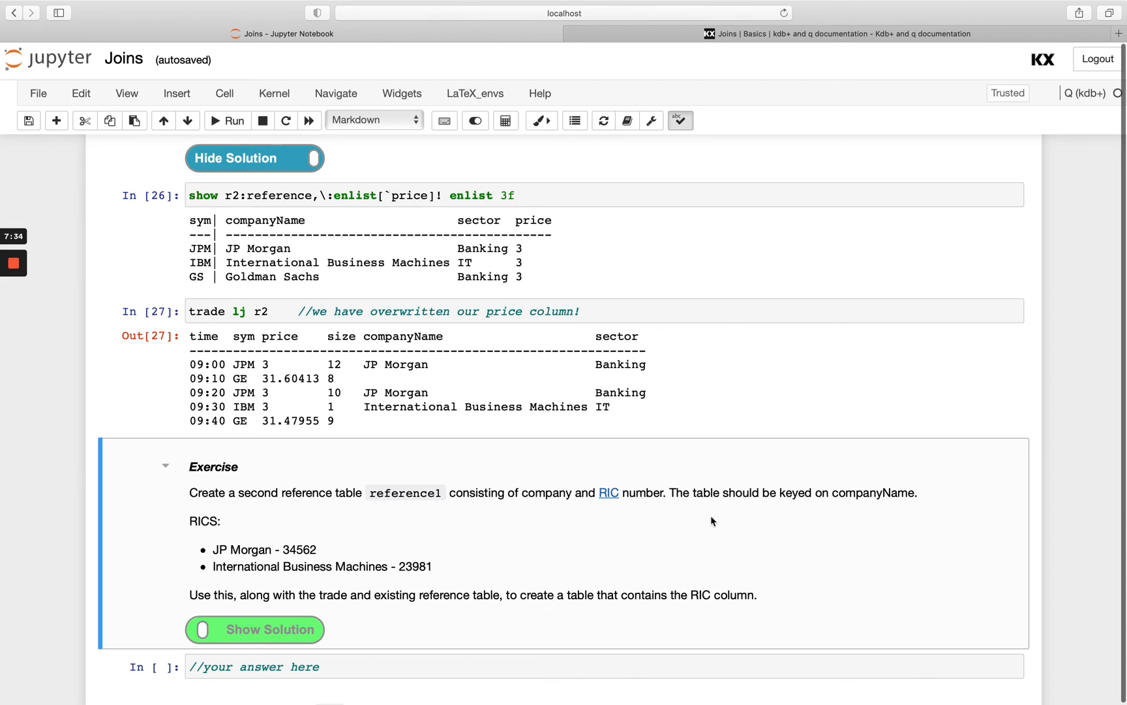